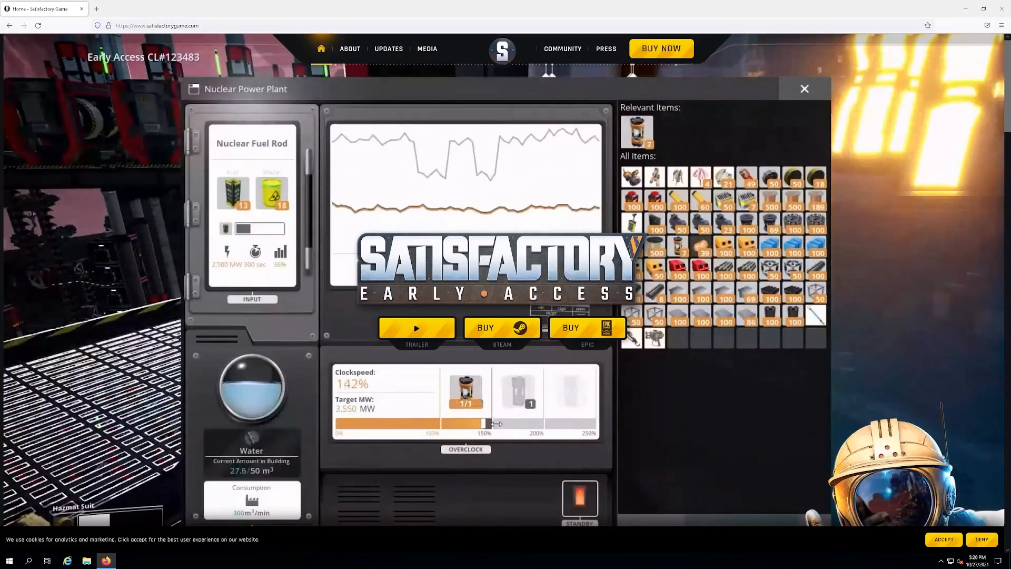
# Leave the Satisfactory site and load the Google search page
pyautogui.click(804, 88)
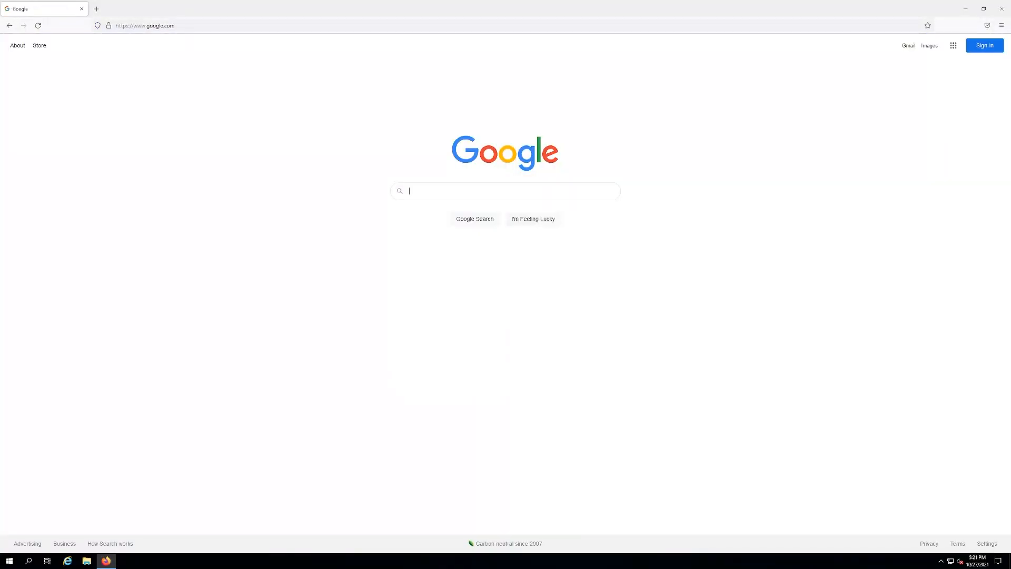
# Search Google for steamcmd and open the Valve Developer Community SteamCMD article
pyautogui.click(505, 191)
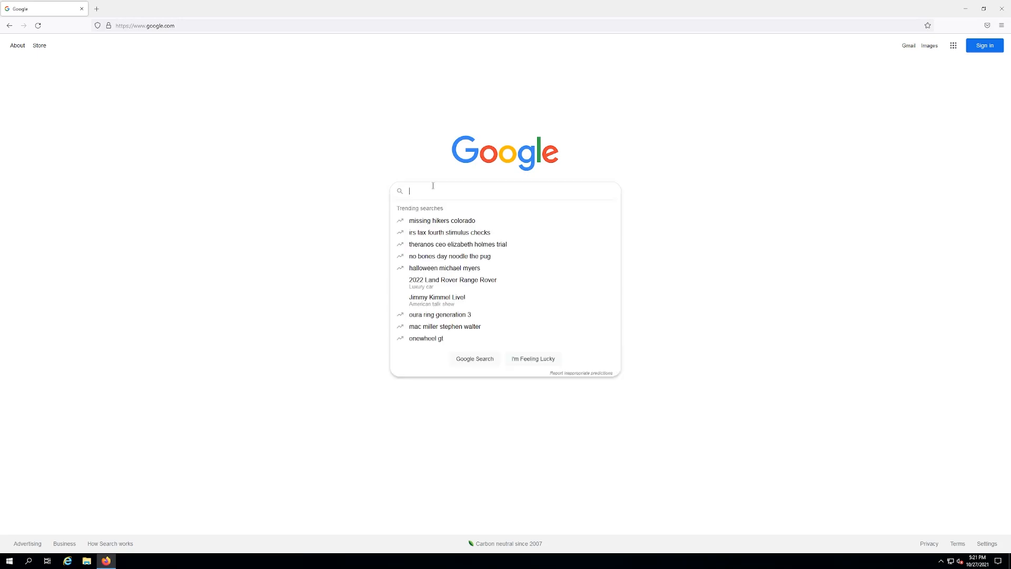
pyautogui.write('steamcmd')
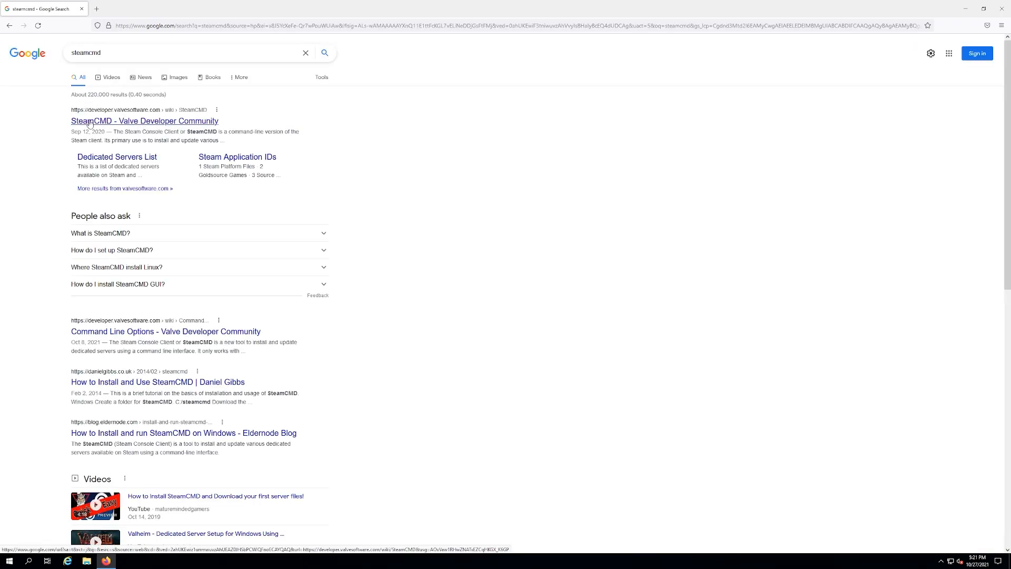
pyautogui.click(145, 121)
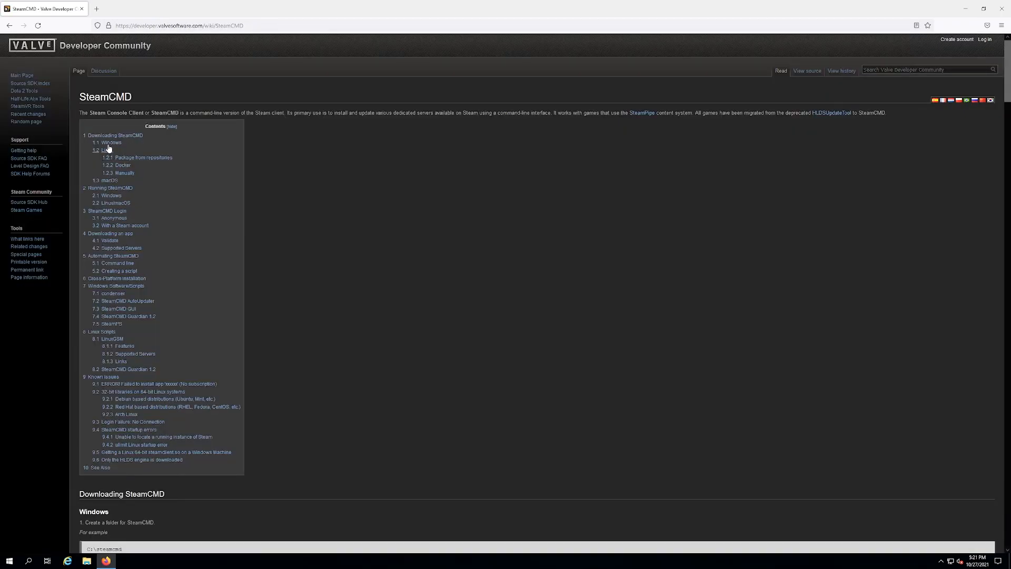
pyautogui.moveTo(109, 144)
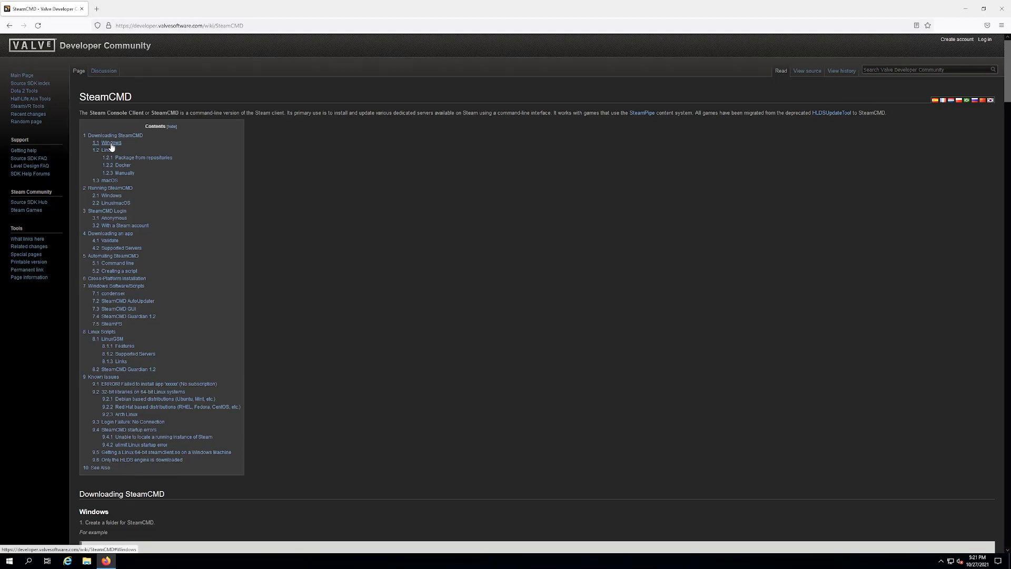
# Jump to the Windows instructions and download SteamCMD for Windows
pyautogui.click(110, 143)
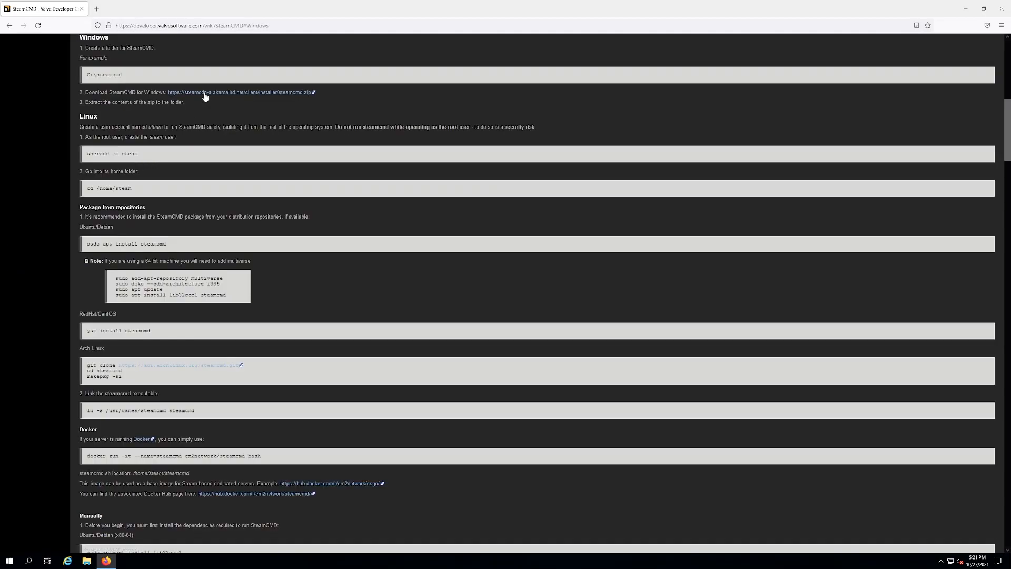
pyautogui.click(239, 92)
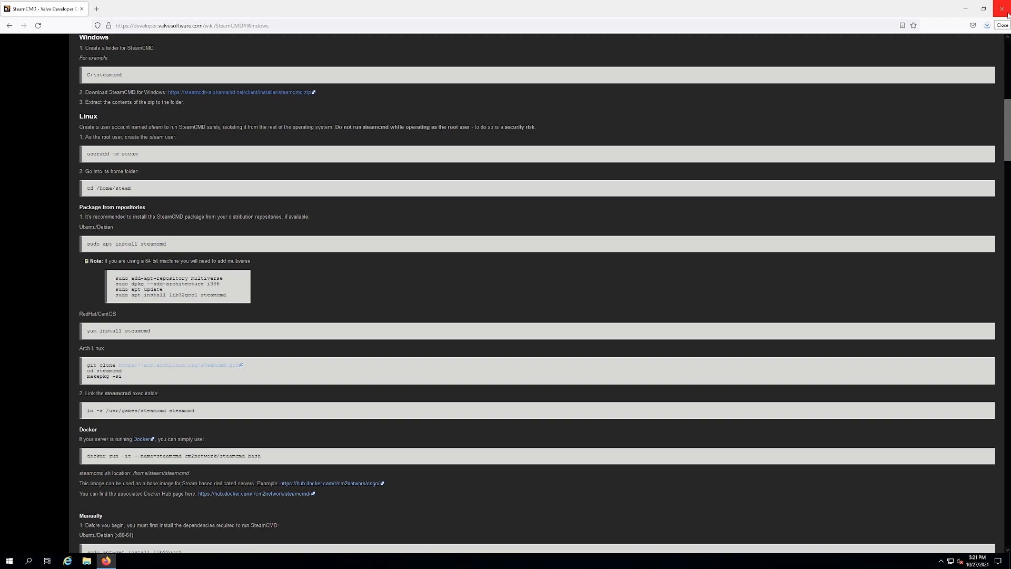
# Close Firefox and open the Steamcmd folder on drive C from the desktop
pyautogui.click(1002, 9)
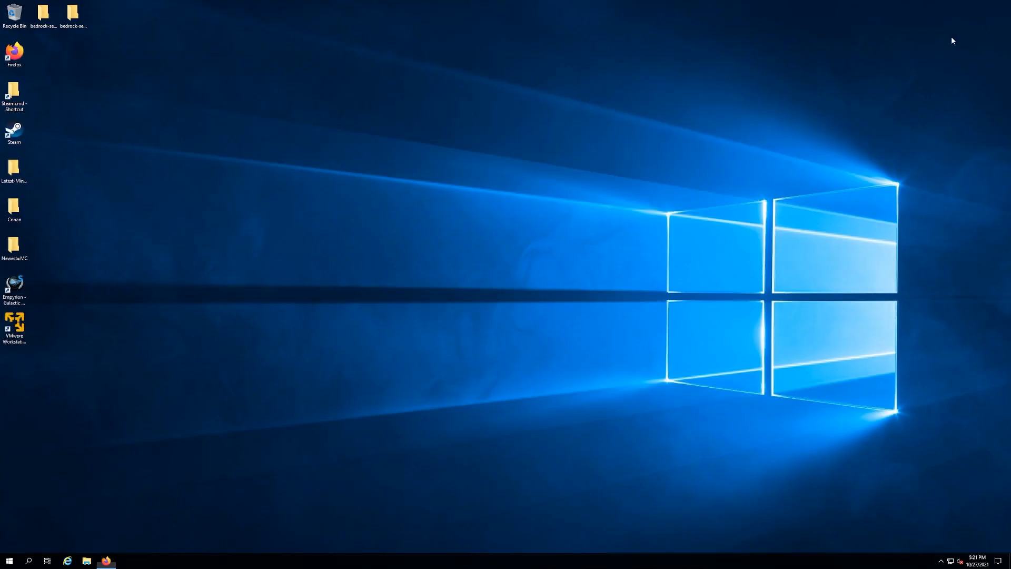
pyautogui.click(14, 207)
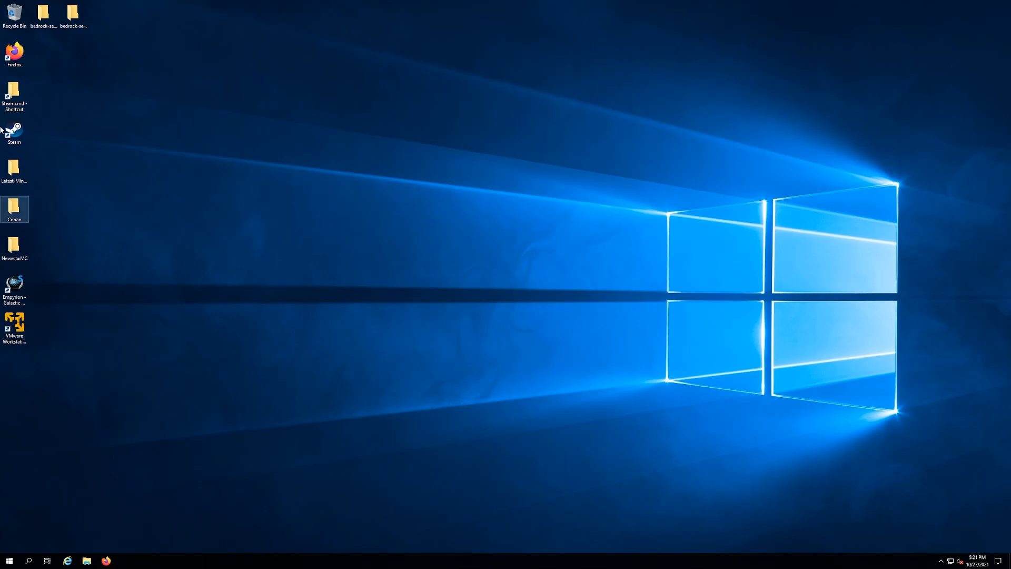
pyautogui.doubleClick(14, 90)
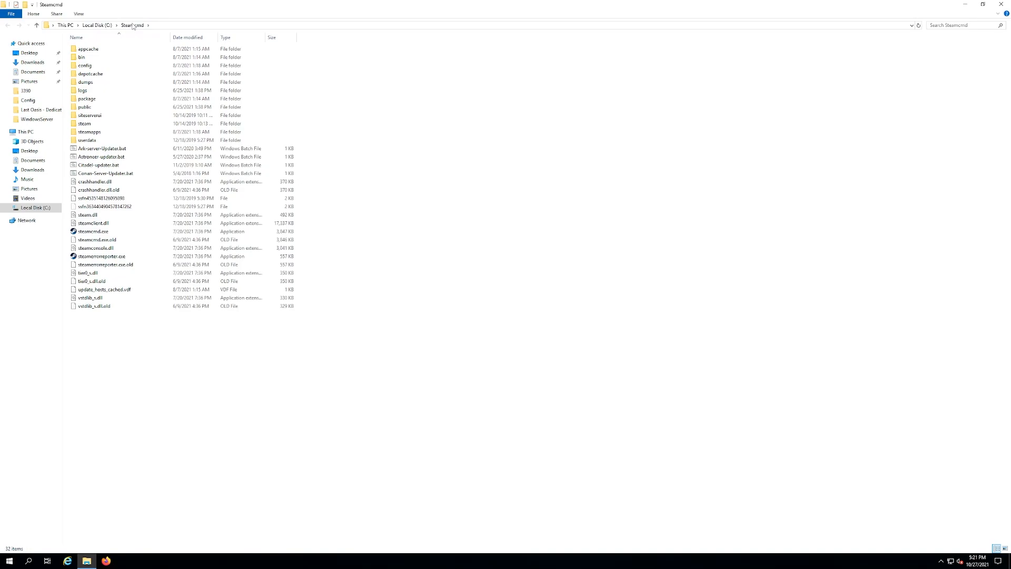
# Select the steamcmd.exe application in the folder
pyautogui.click(88, 98)
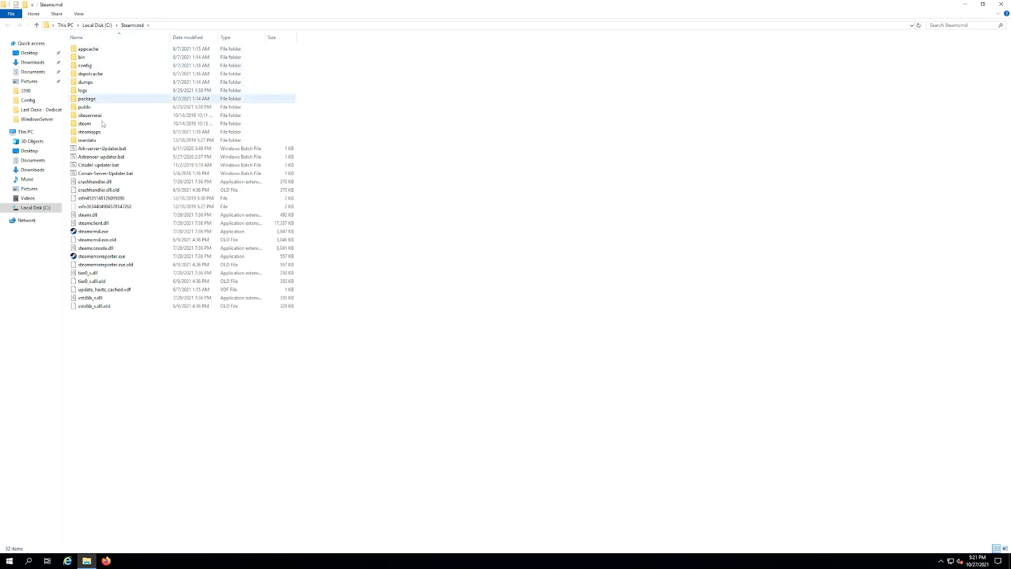
pyautogui.click(95, 240)
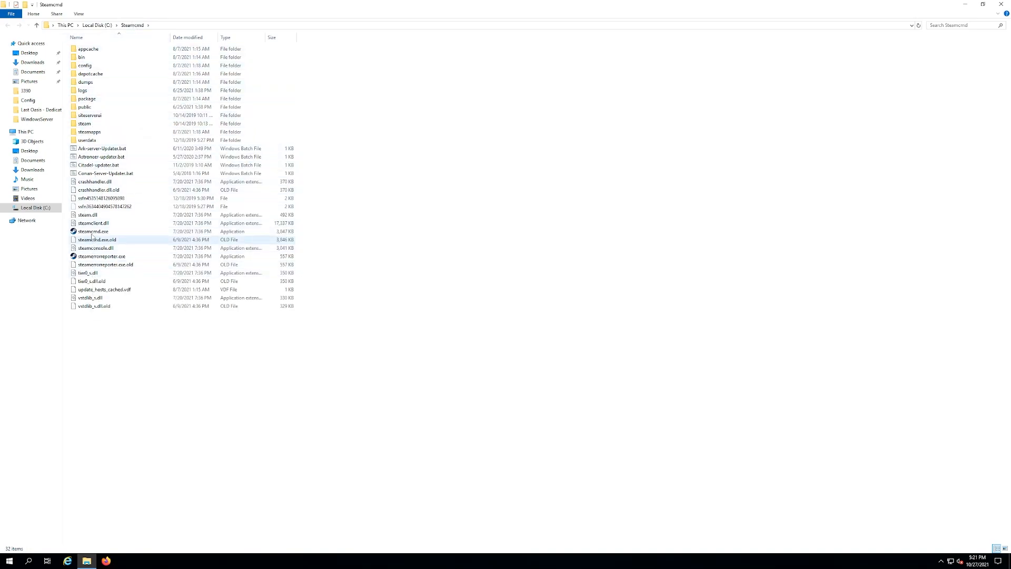
pyautogui.click(92, 232)
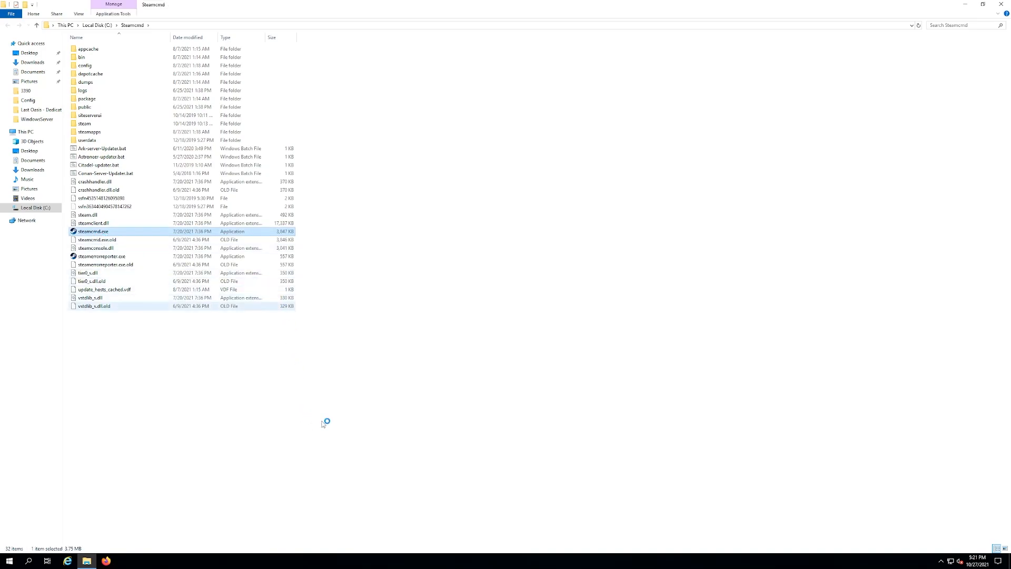
# Launch steamcmd.exe, wait for its self-update, and log in anonymously
pyautogui.doubleClick(91, 231)
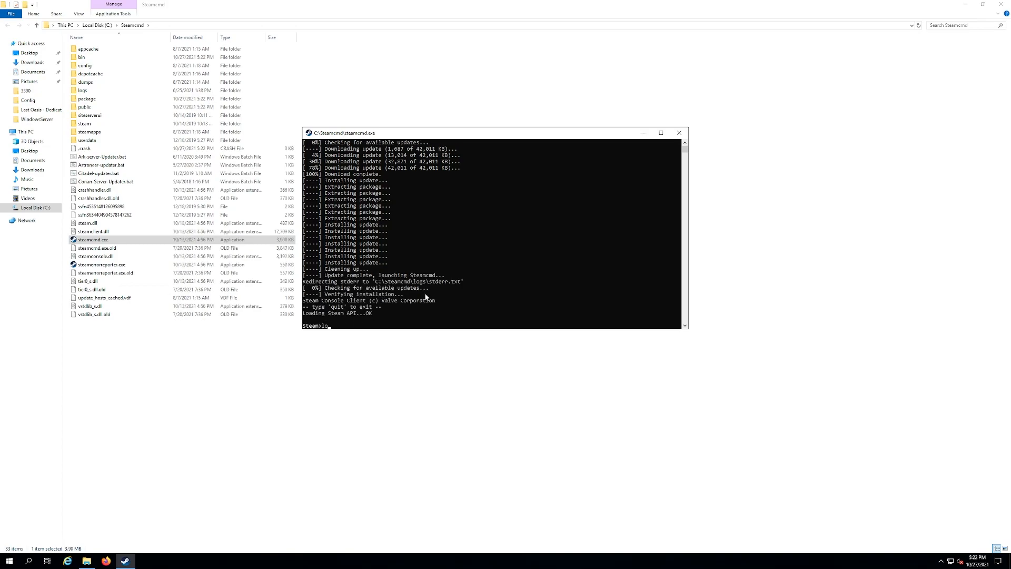
pyautogui.write('login anonymous')
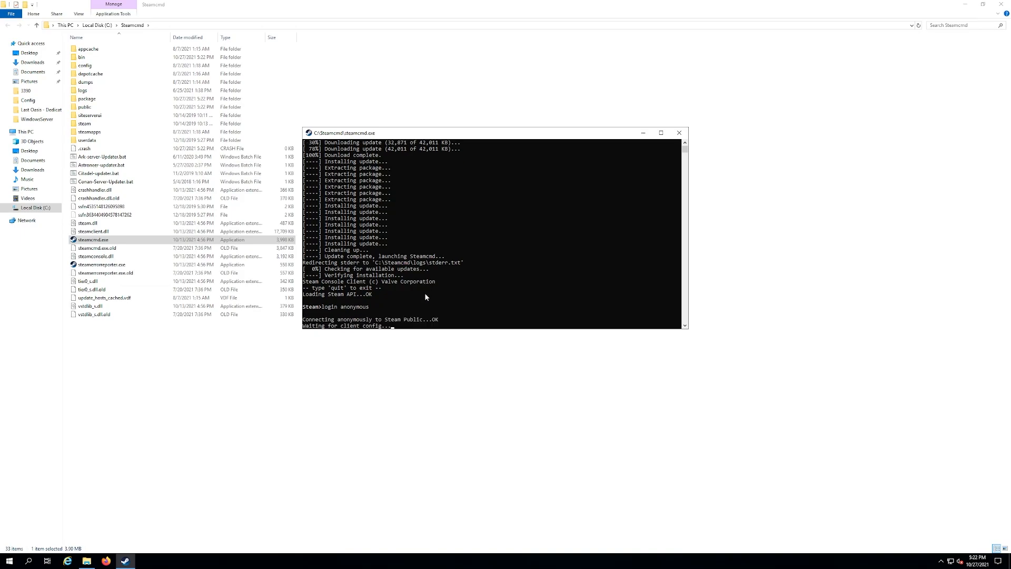
pyautogui.moveTo(453, 306)
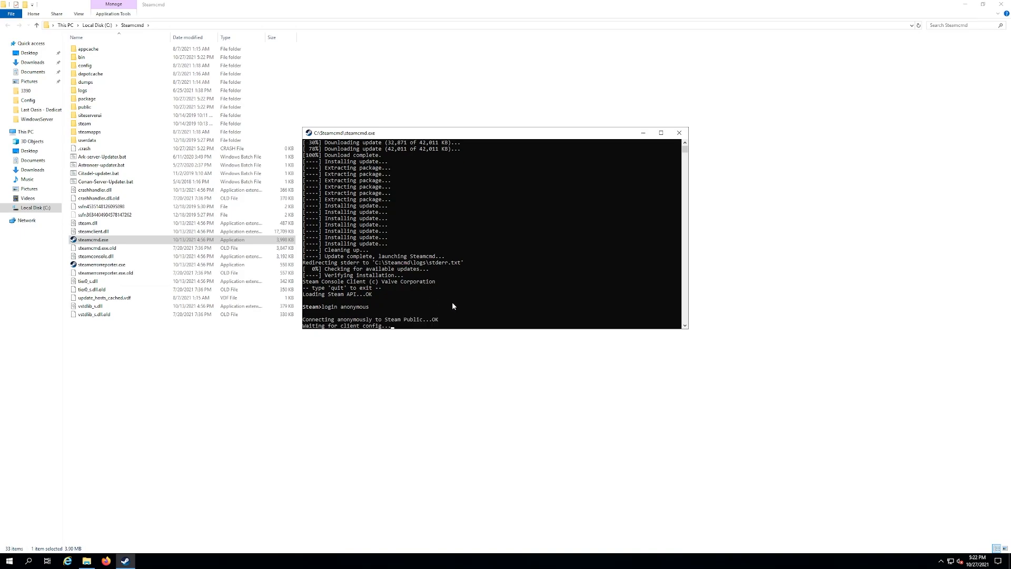
pyautogui.moveTo(403, 328)
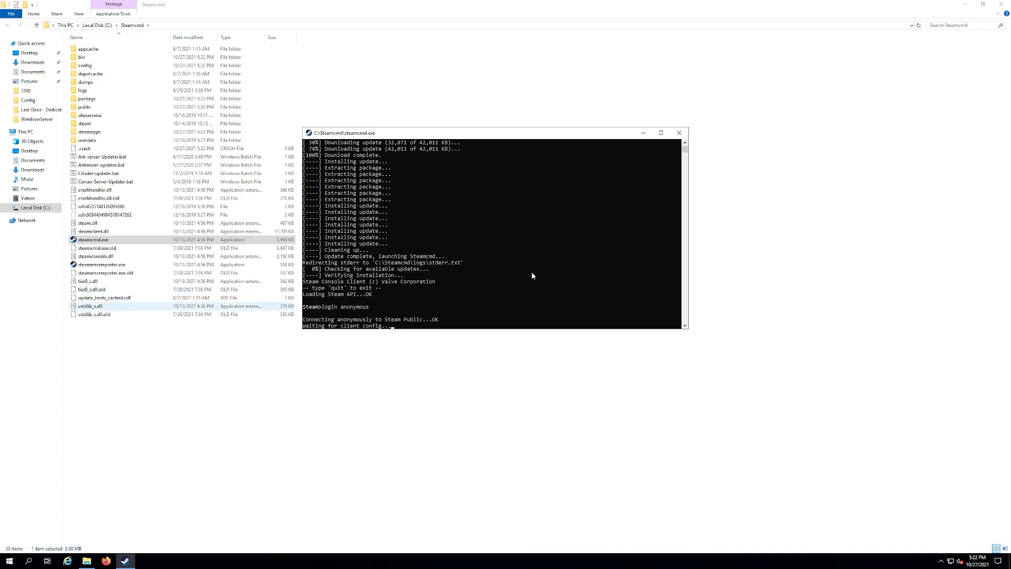
pyautogui.moveTo(450, 287)
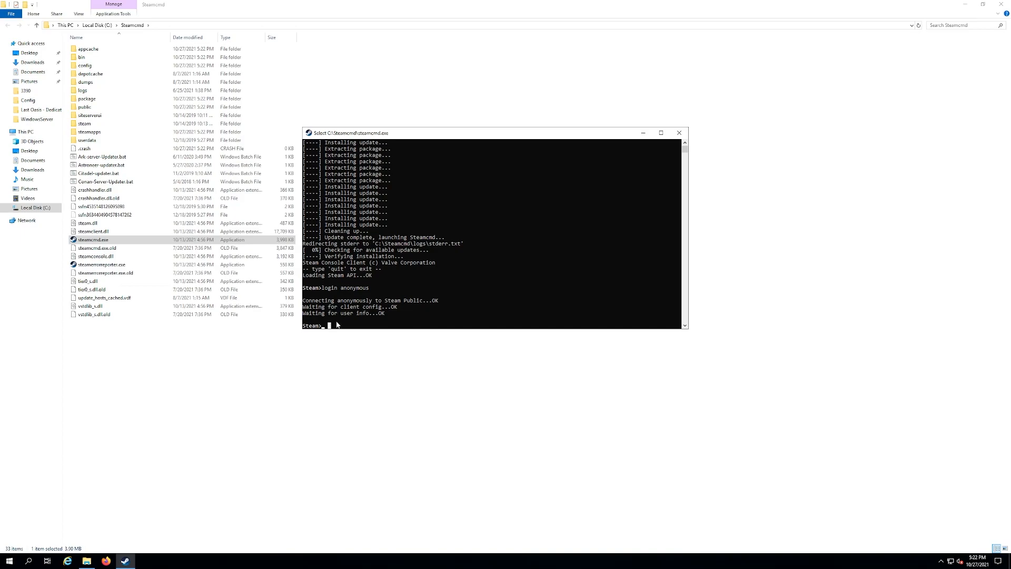
# Run app_update for dedicated server app 1690000 until it reports fully installed
pyautogui.write('a')
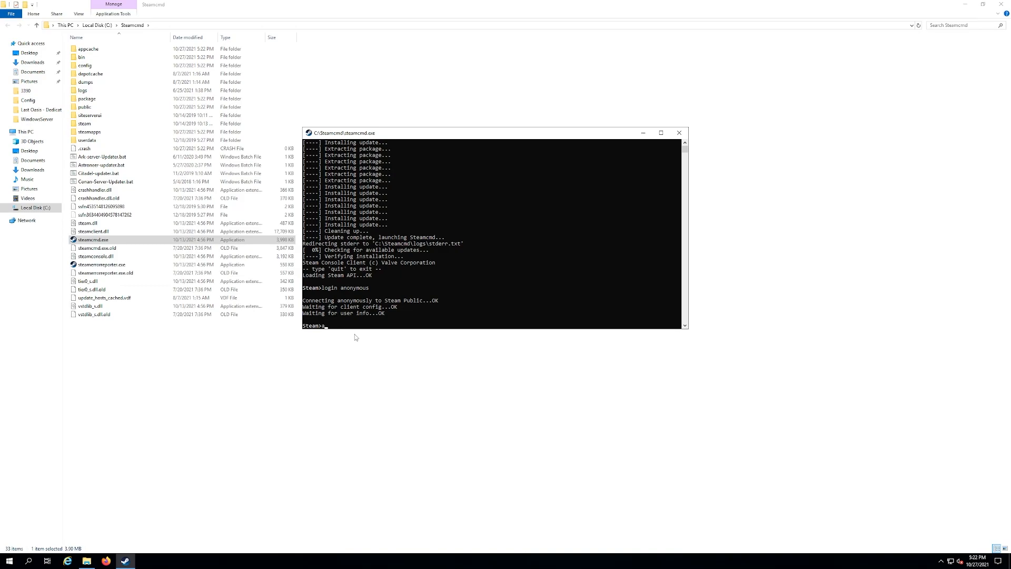
pyautogui.write('pp')
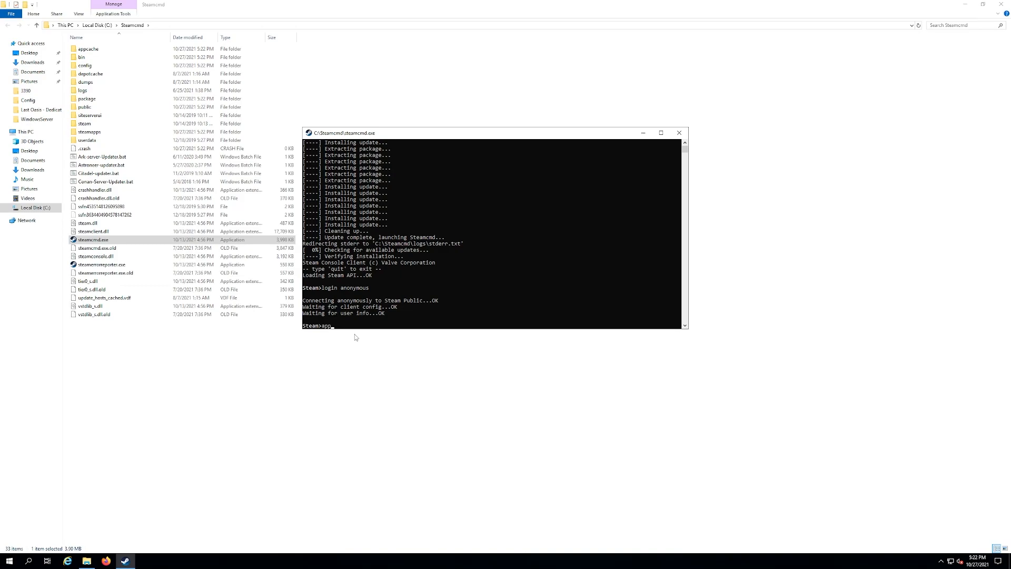
pyautogui.write('_update')
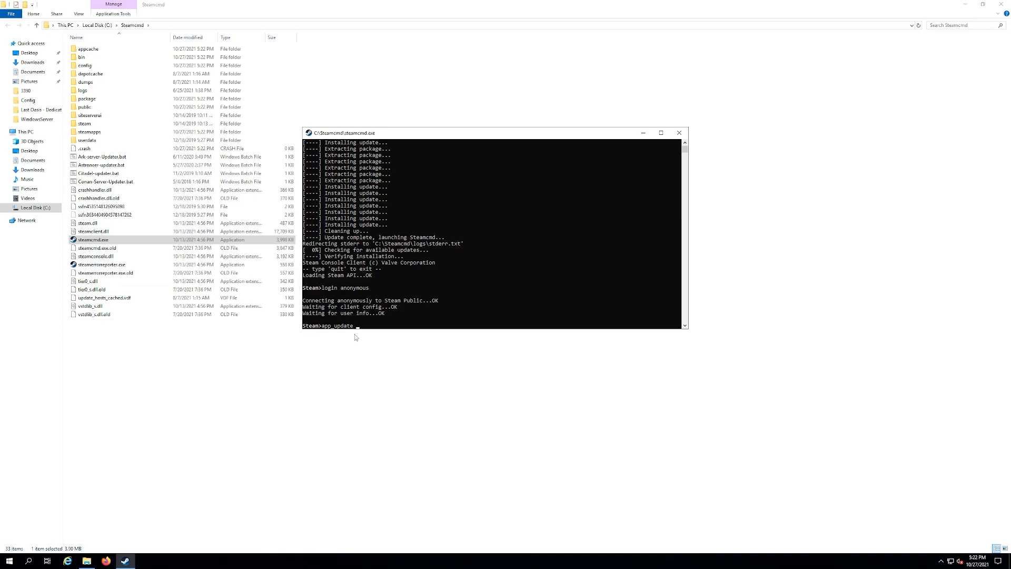
pyautogui.write('16')
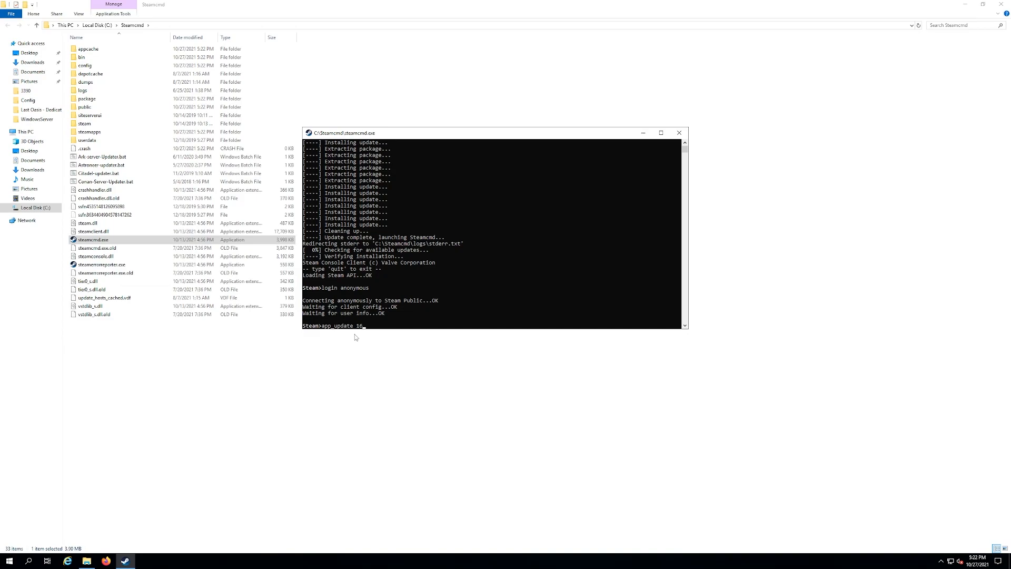
pyautogui.write('900')
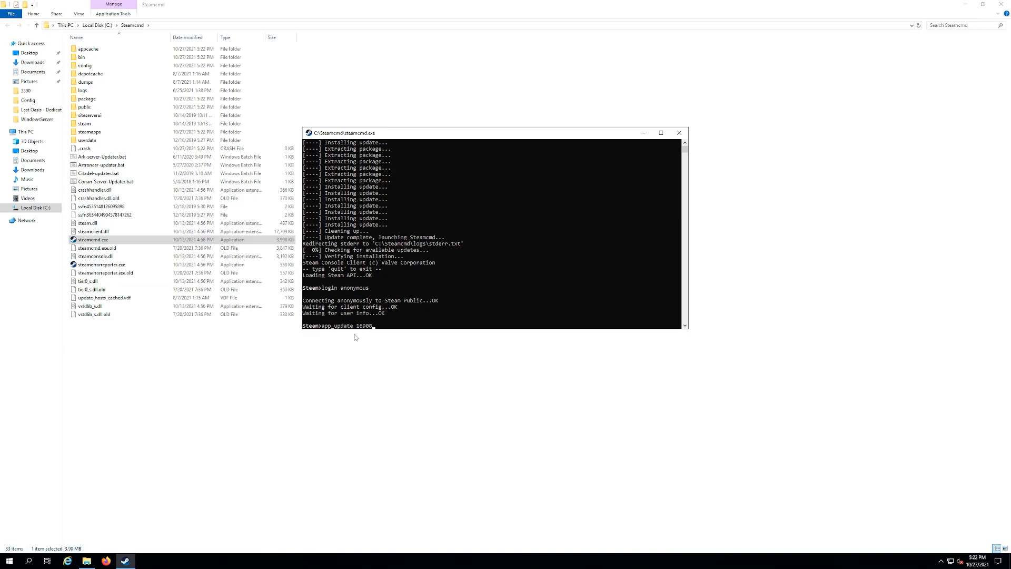
pyautogui.write('00')
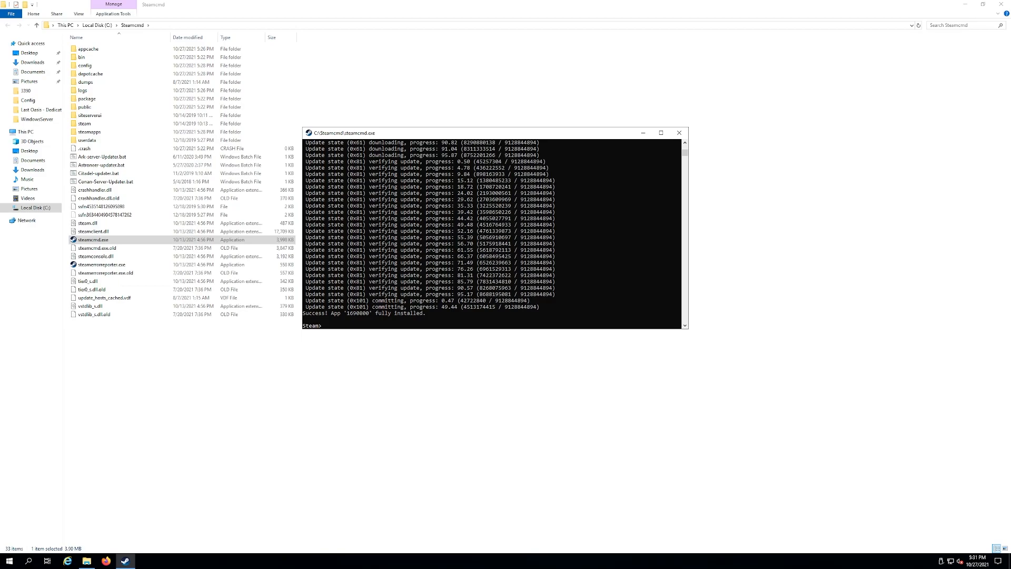
pyautogui.moveTo(335, 328)
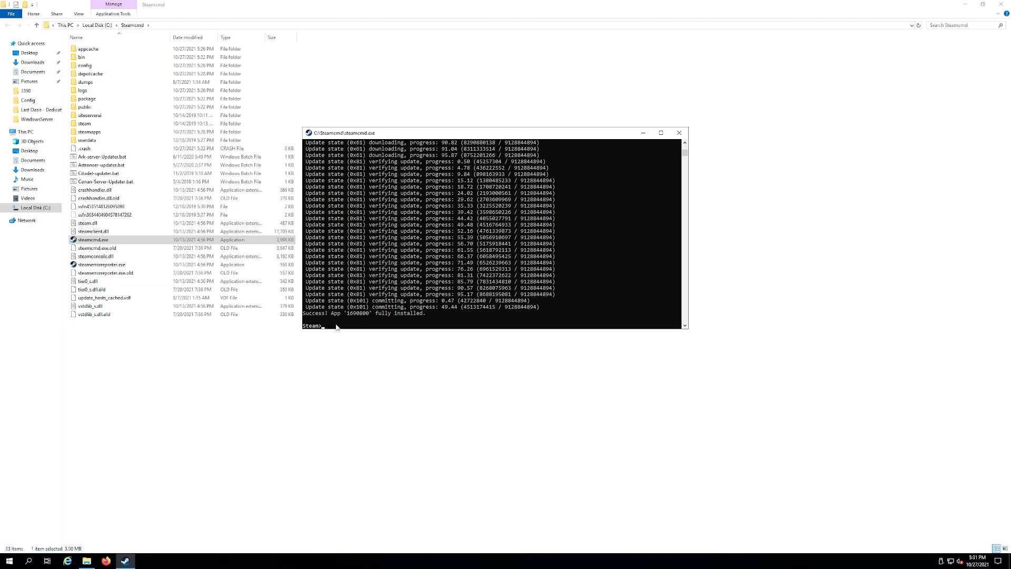
# Exit SteamCMD once the install succeeds
pyautogui.write('exi')
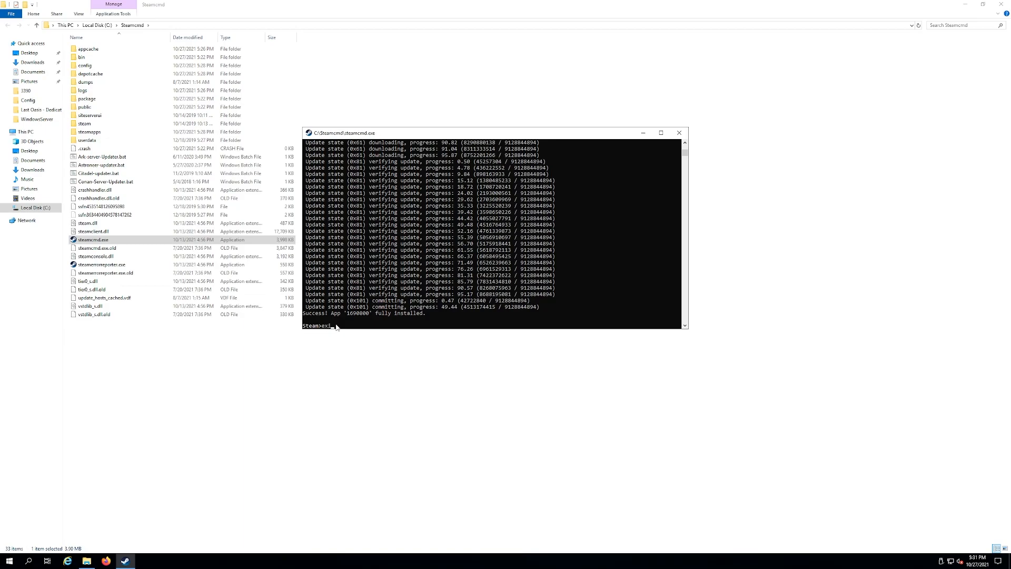
# Browse into Steamcmd\steamapps\common\SatisfactoryDedicatedServer
pyautogui.click(678, 133)
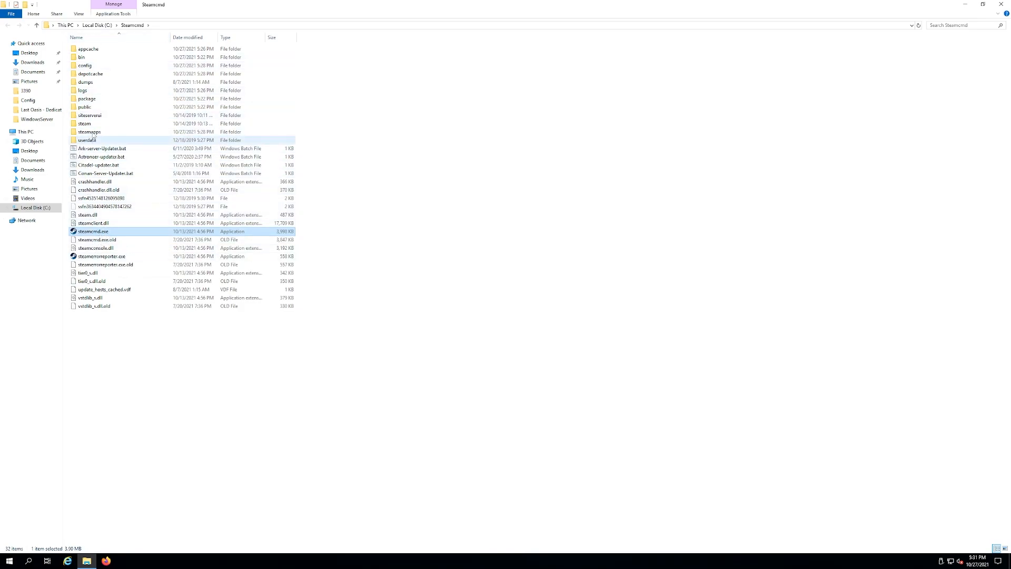
pyautogui.doubleClick(89, 132)
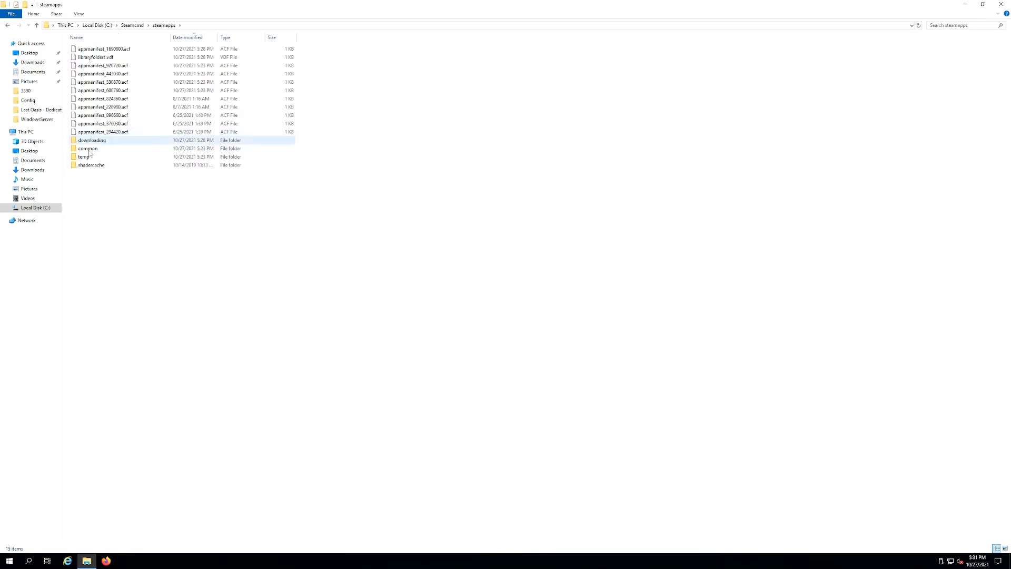
pyautogui.doubleClick(88, 148)
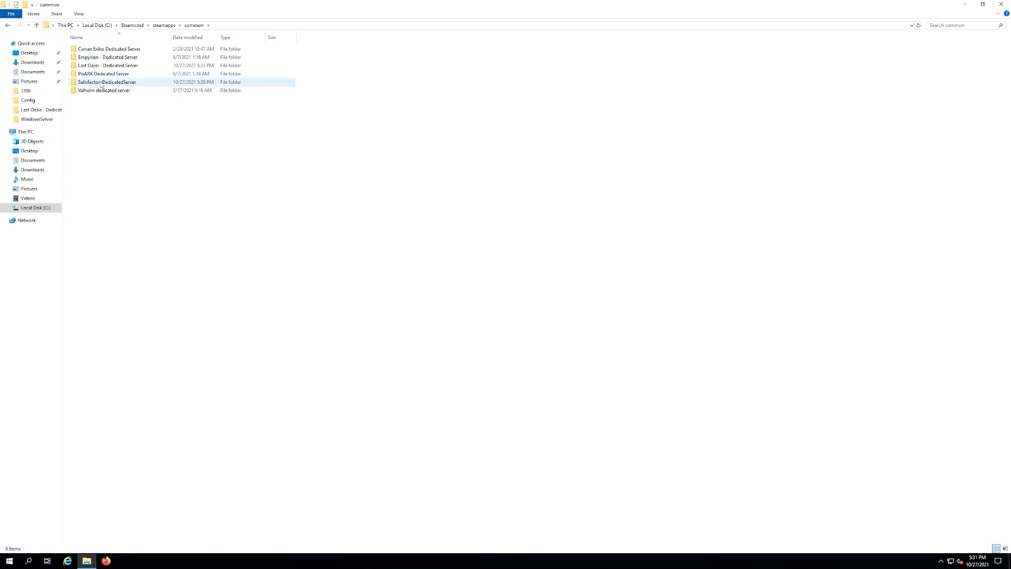
pyautogui.click(105, 57)
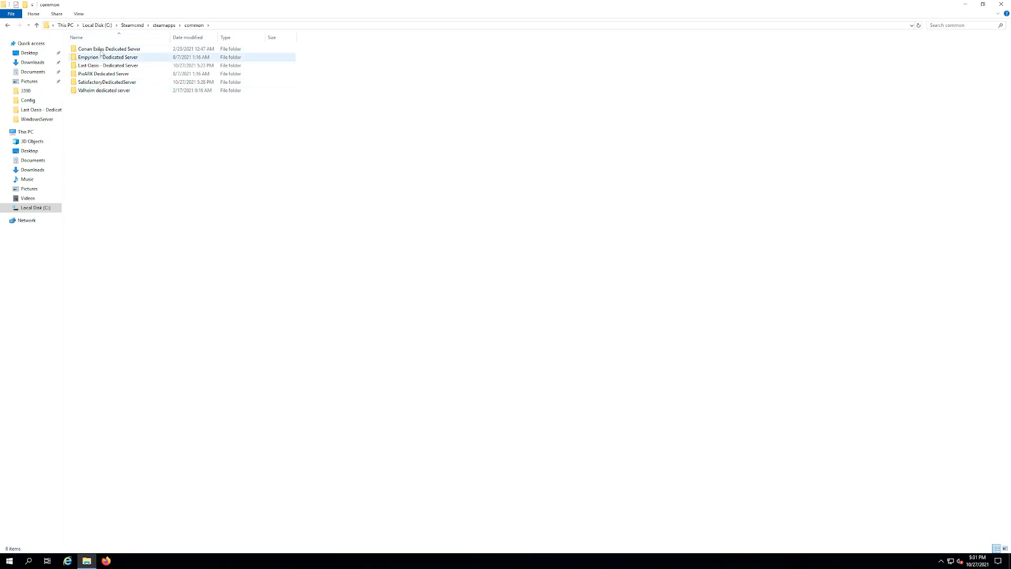
pyautogui.click(106, 82)
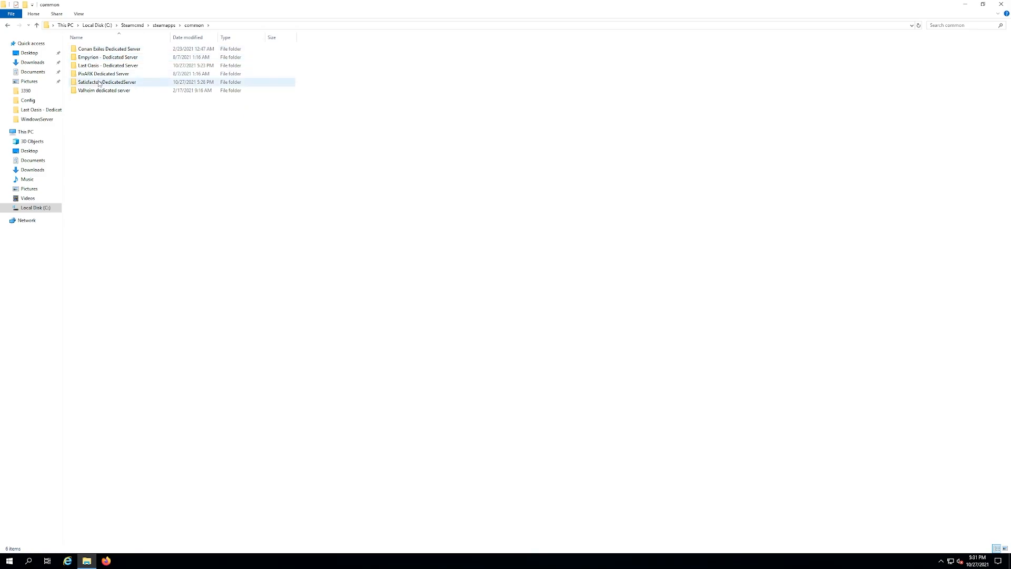
pyautogui.doubleClick(105, 81)
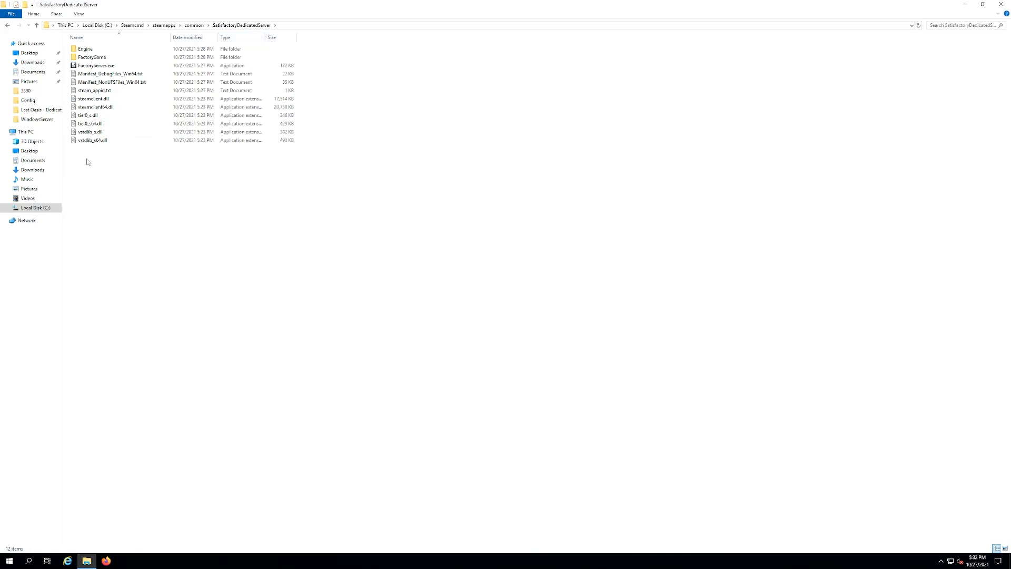
# Create a new text document renamed Start-servers.bat, accepting the extension change
pyautogui.rightClick(88, 162)
pyautogui.write('Start-server')
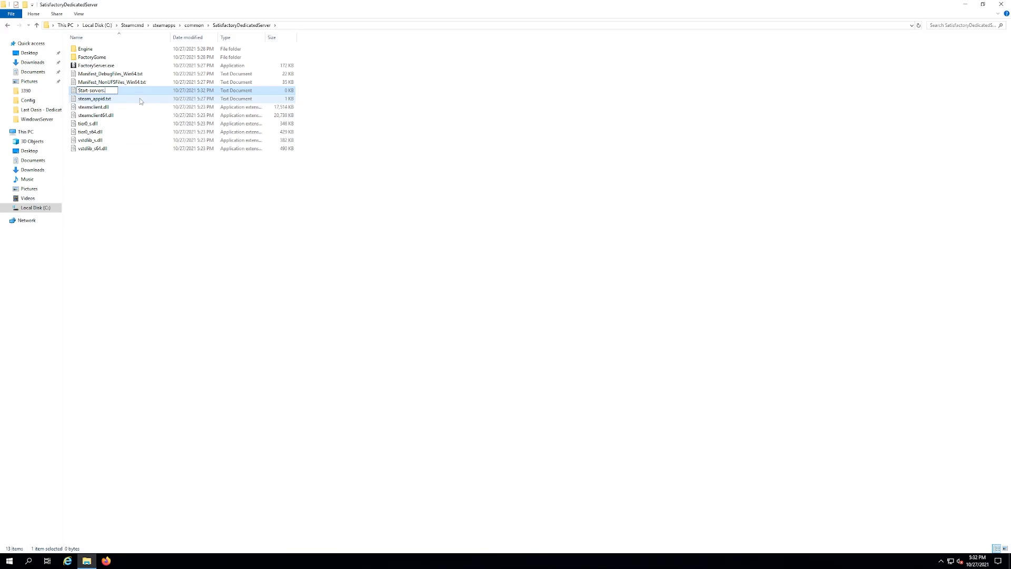
pyautogui.write('.bat')
pyautogui.press('Enter')
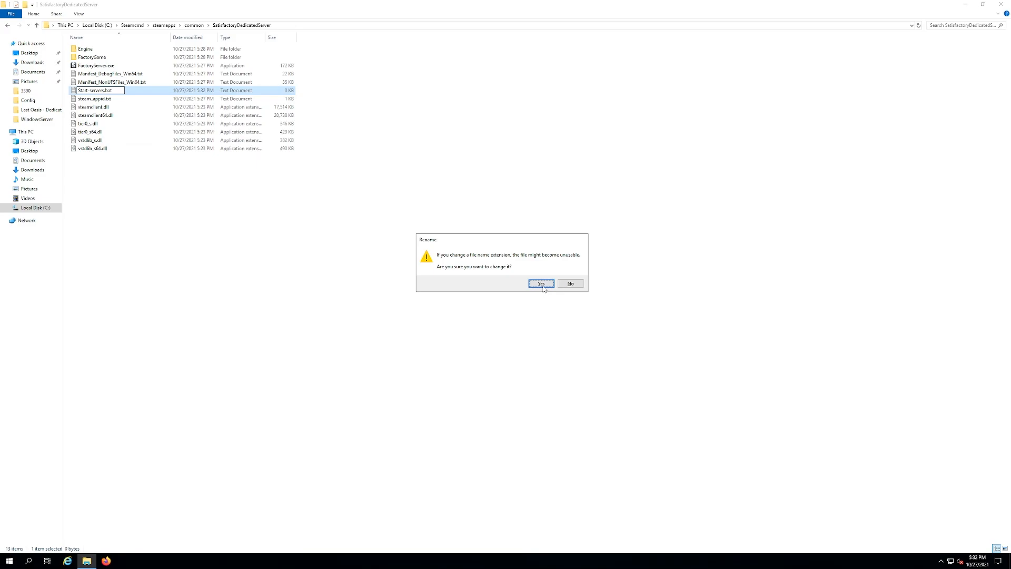
pyautogui.click(542, 284)
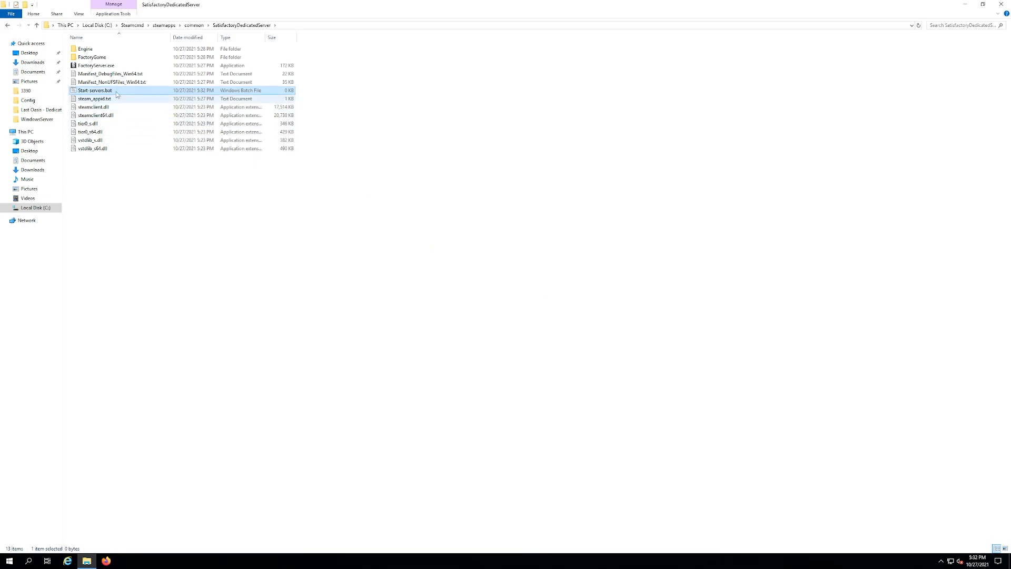
pyautogui.moveTo(106, 95)
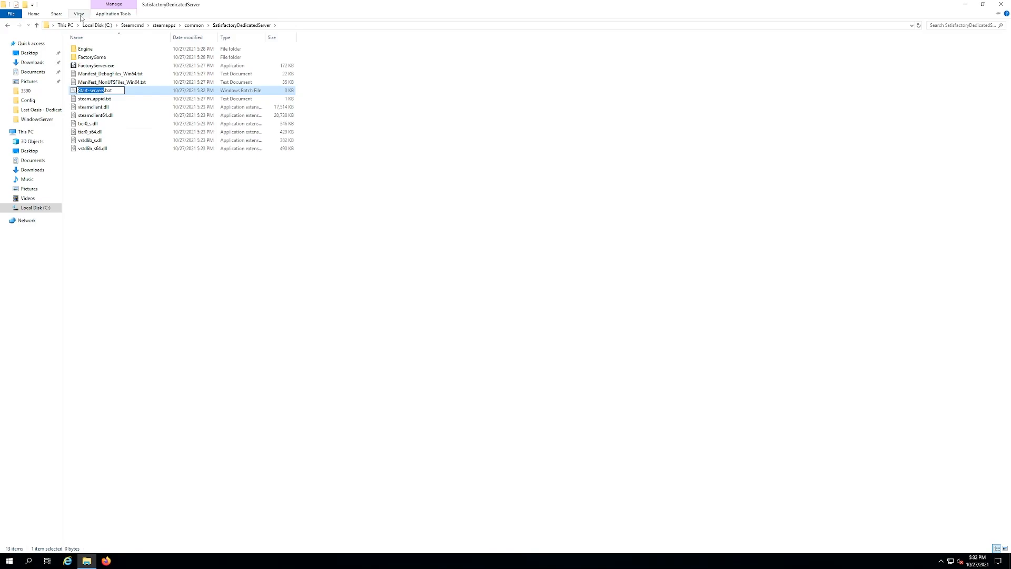
pyautogui.click(77, 13)
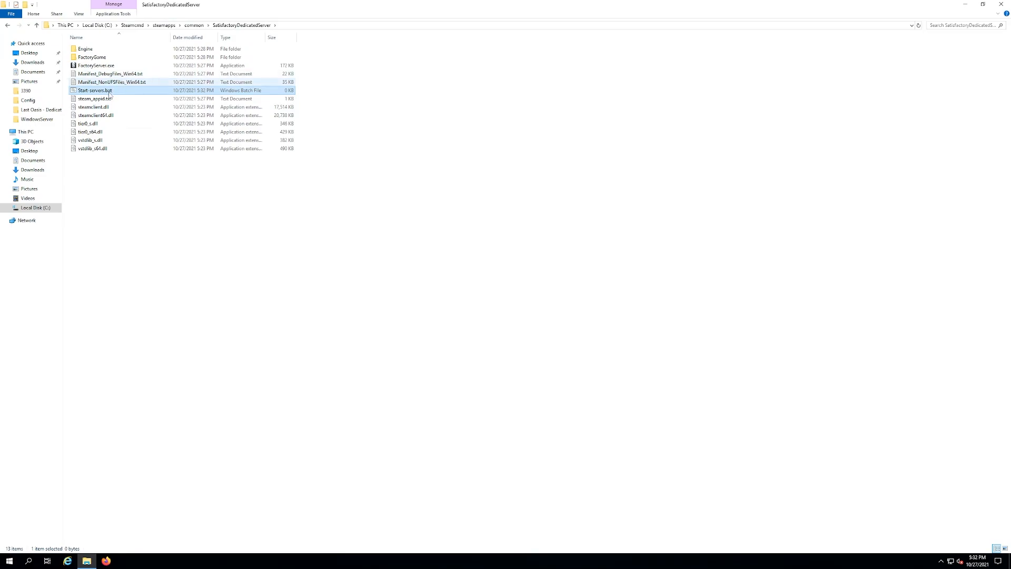
pyautogui.moveTo(104, 98)
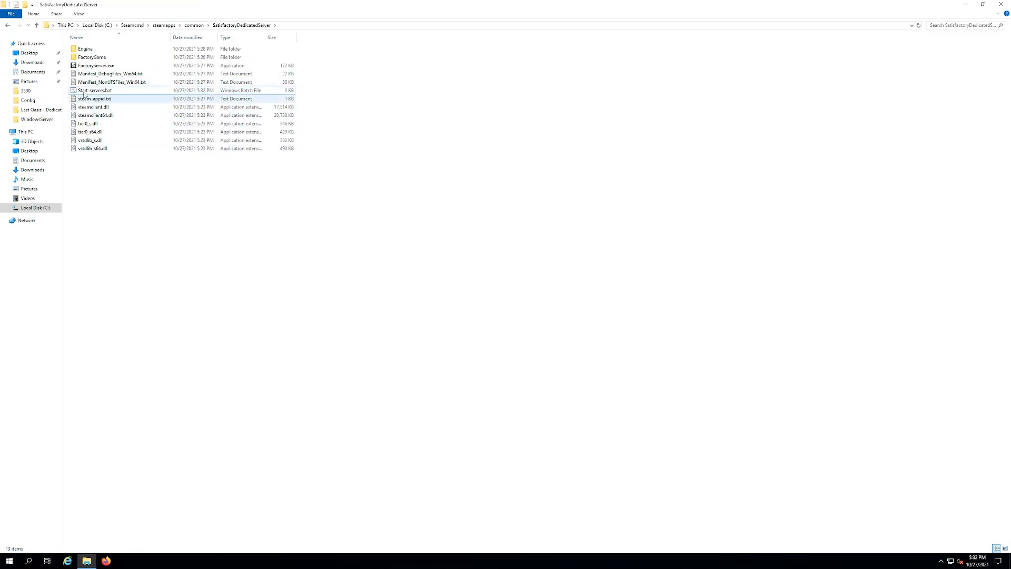
# Edit Start-servers.bat in Notepad++ to contain "FactoryServer.exe -log -unattended" and save it
pyautogui.doubleClick(91, 90)
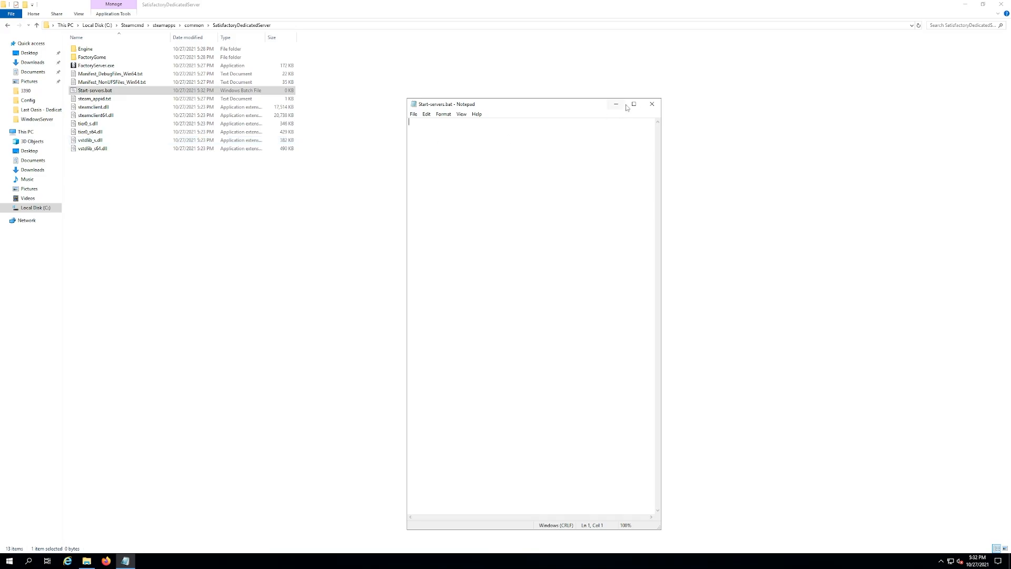
pyautogui.moveTo(651, 105)
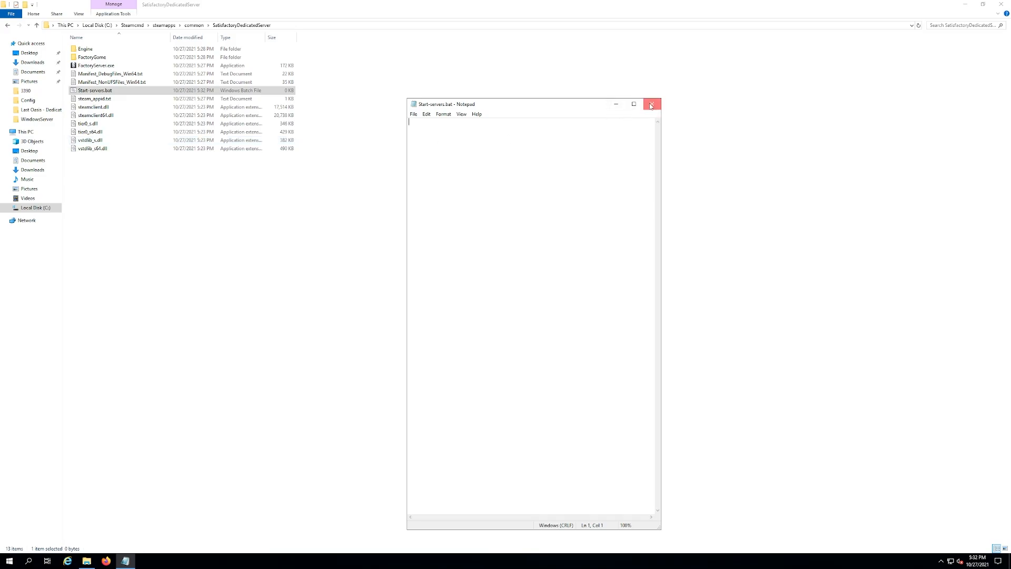
pyautogui.rightClick(95, 90)
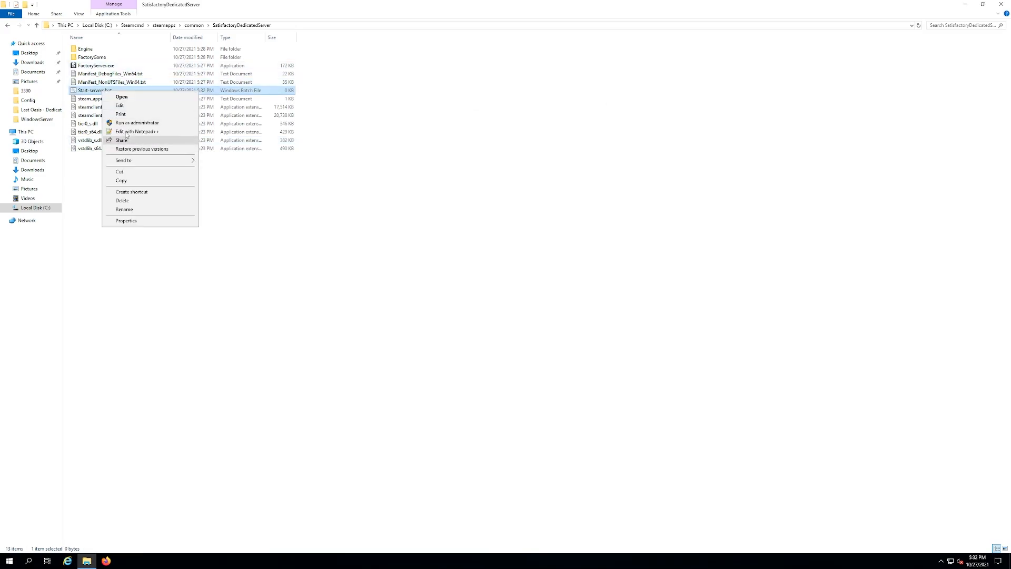
pyautogui.click(137, 131)
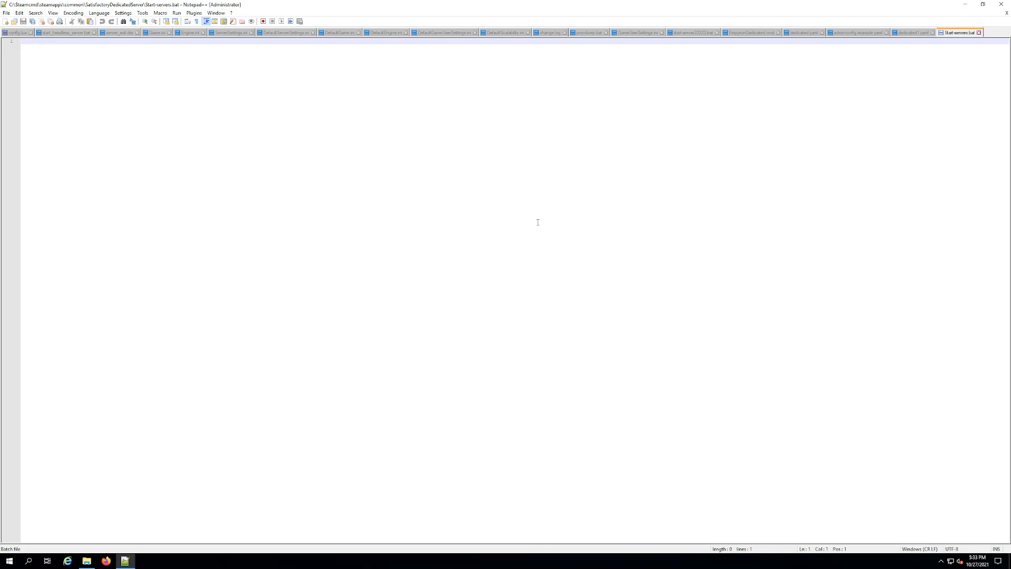
pyautogui.write('FactoryServer.exe -log -unattended')
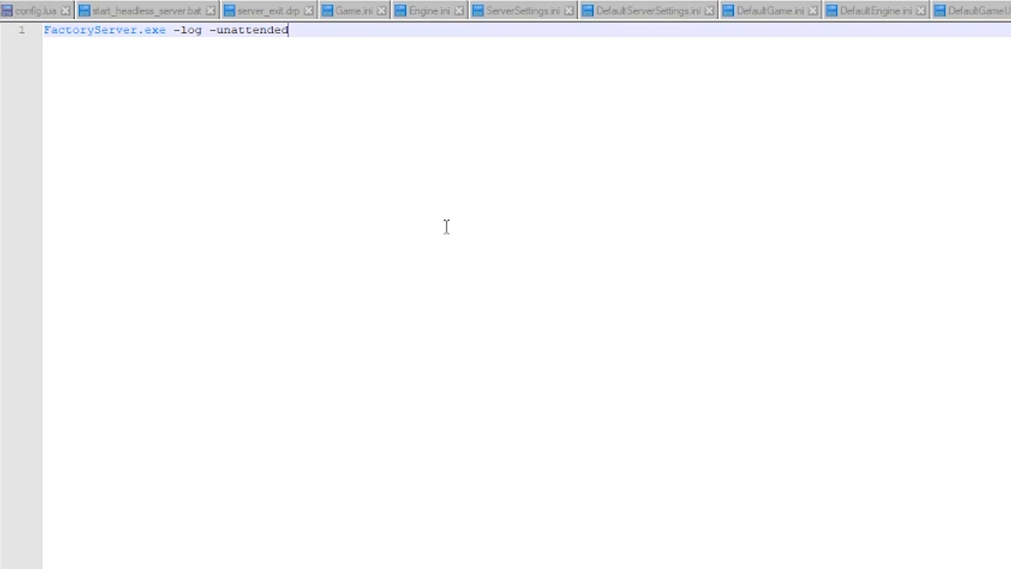
pyautogui.click(7, 25)
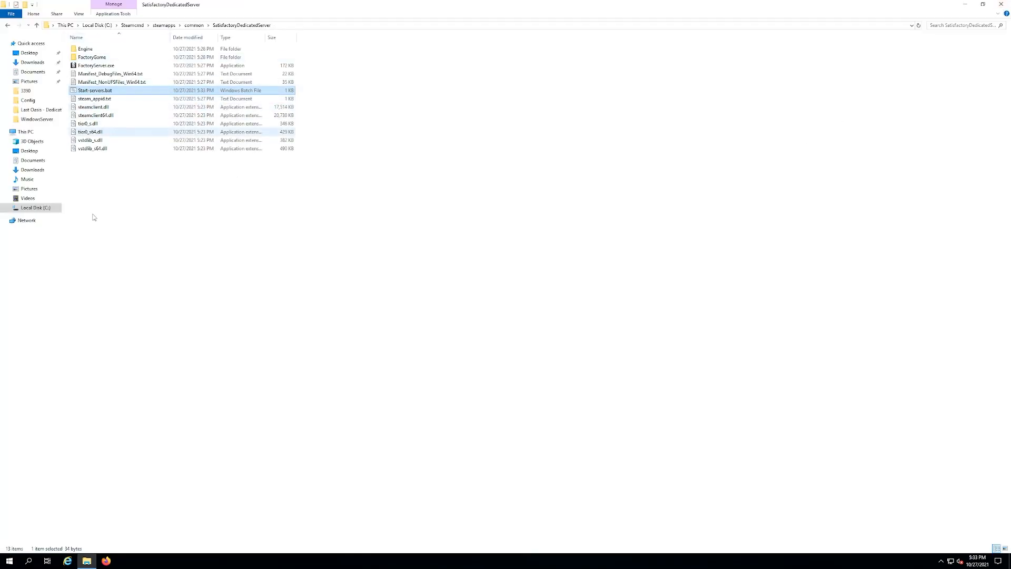
# On maturemindedgamers.com, go to the Dedicated Server Files page and scroll to Satisfactory
pyautogui.click(95, 65)
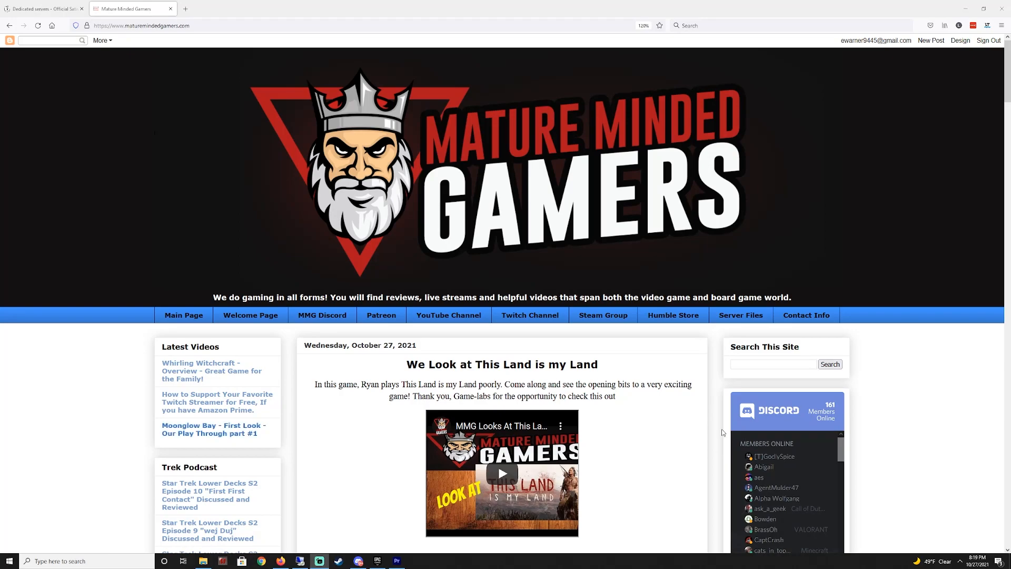
pyautogui.moveTo(632, 374)
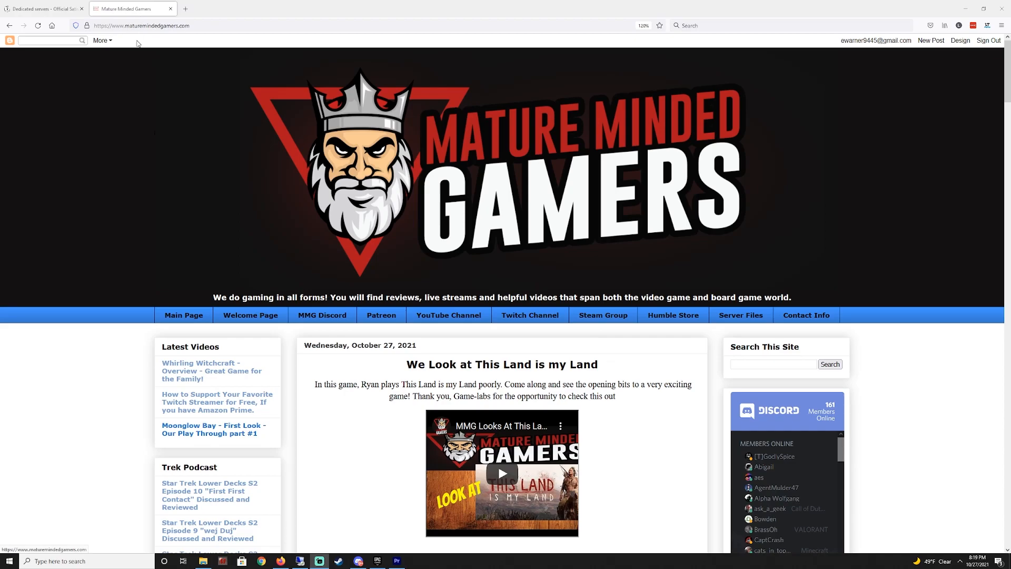
pyautogui.click(142, 25)
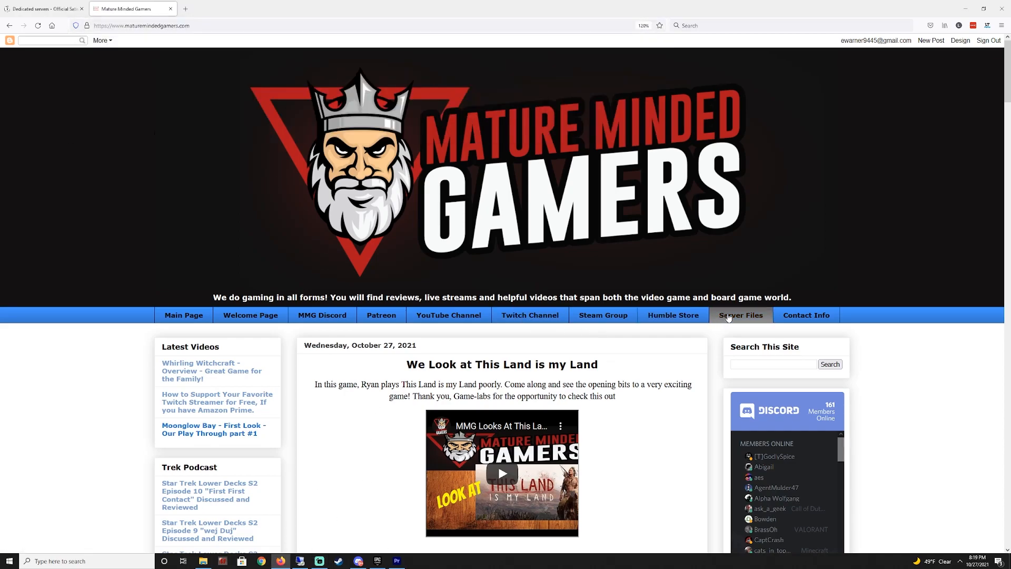
pyautogui.click(740, 315)
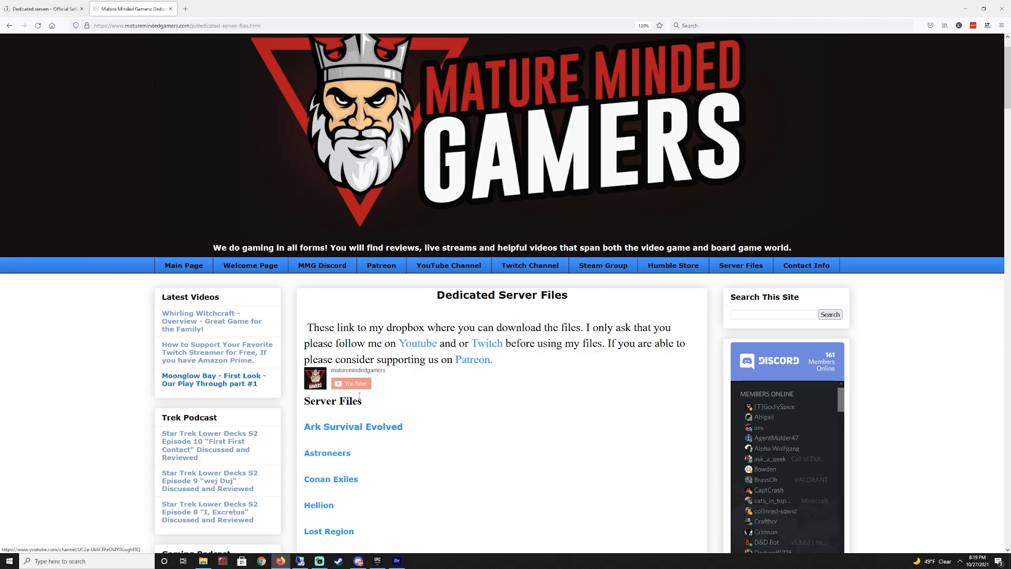
pyautogui.scroll(-3)
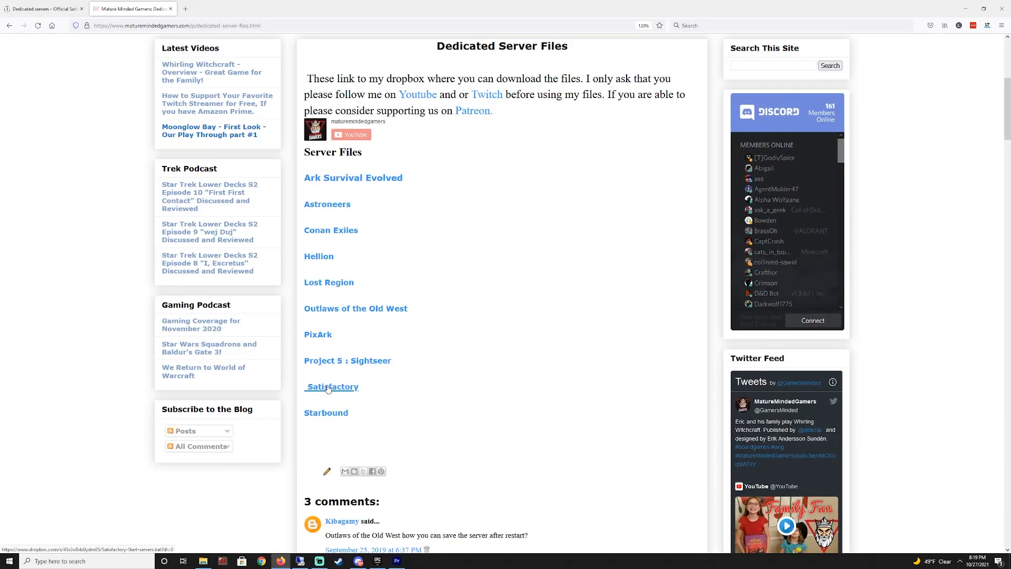
# Open the Satisfactory server files link and download Satisfactory-Start-servers.bat from Dropbox
pyautogui.click(333, 386)
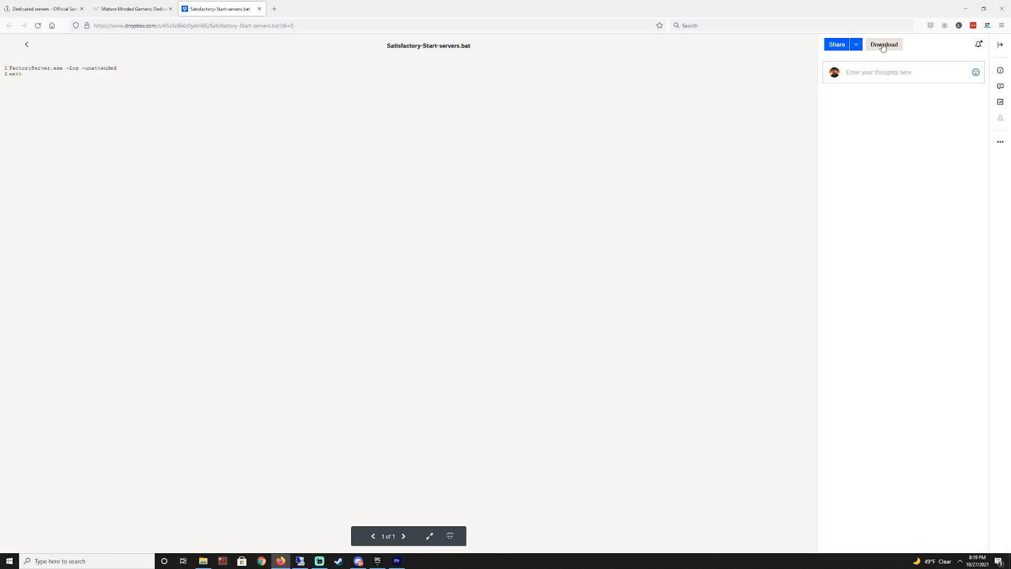
pyautogui.click(883, 44)
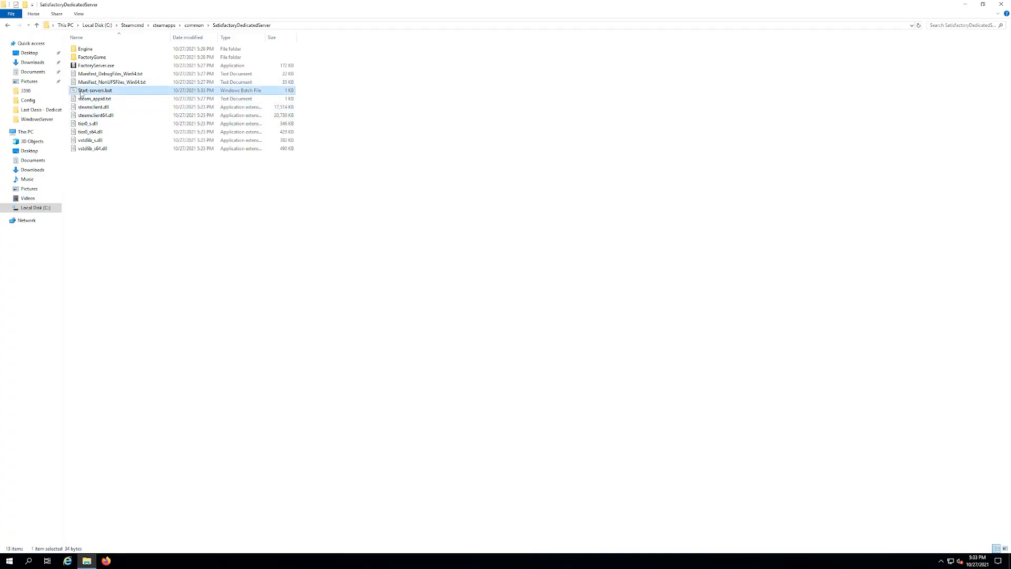
# Run Start-servers.bat to launch the dedicated server
pyautogui.doubleClick(89, 90)
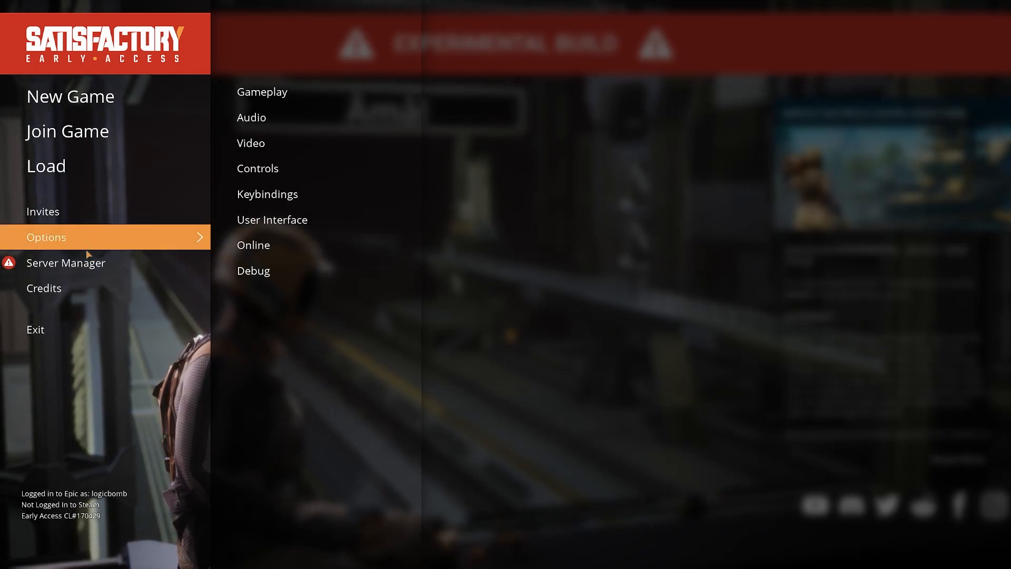
pyautogui.moveTo(117, 522)
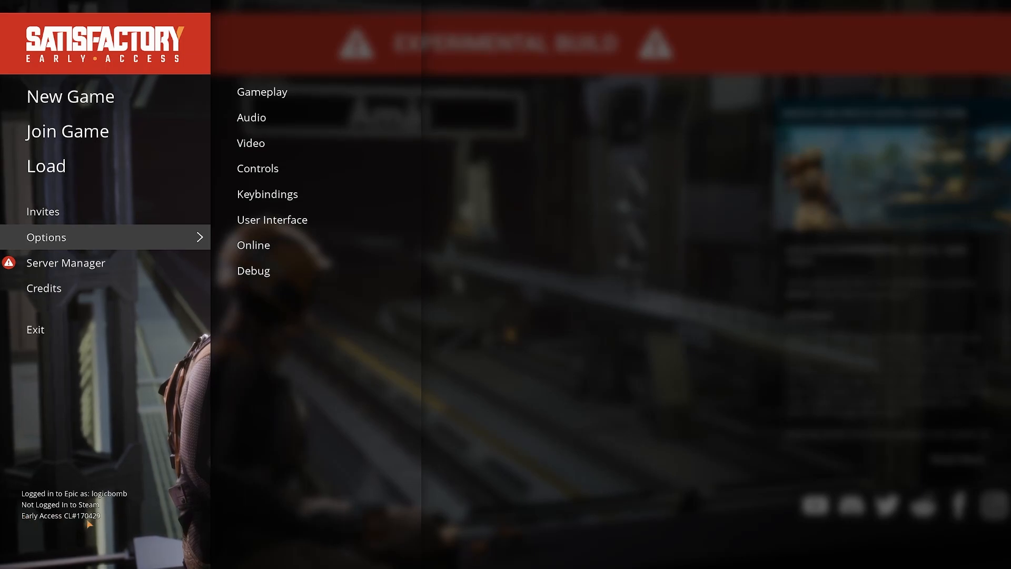
# Bring up Server Manager listing the MatureMindedGamers server as idle
pyautogui.click(66, 262)
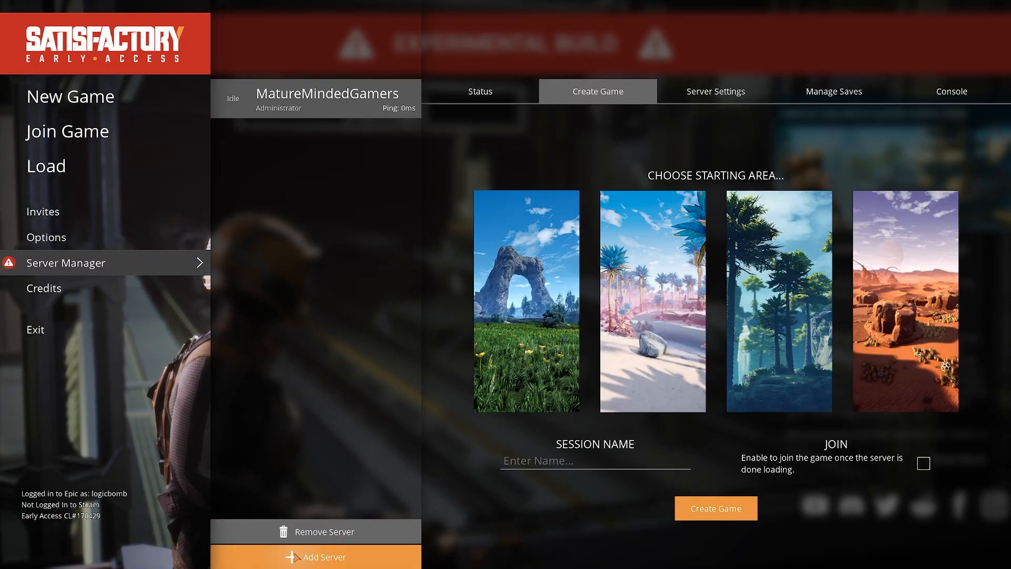
pyautogui.click(324, 556)
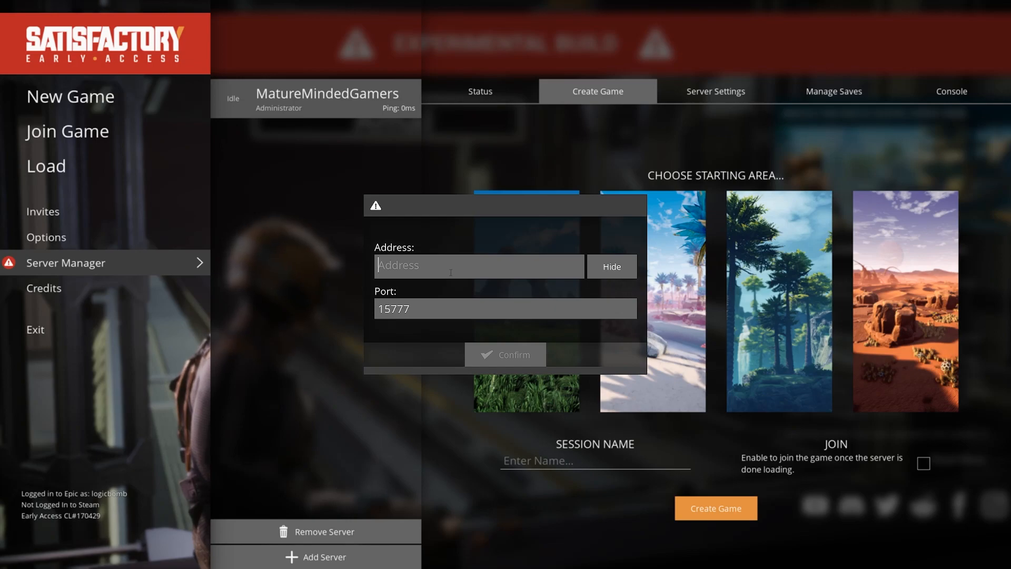
pyautogui.moveTo(453, 258)
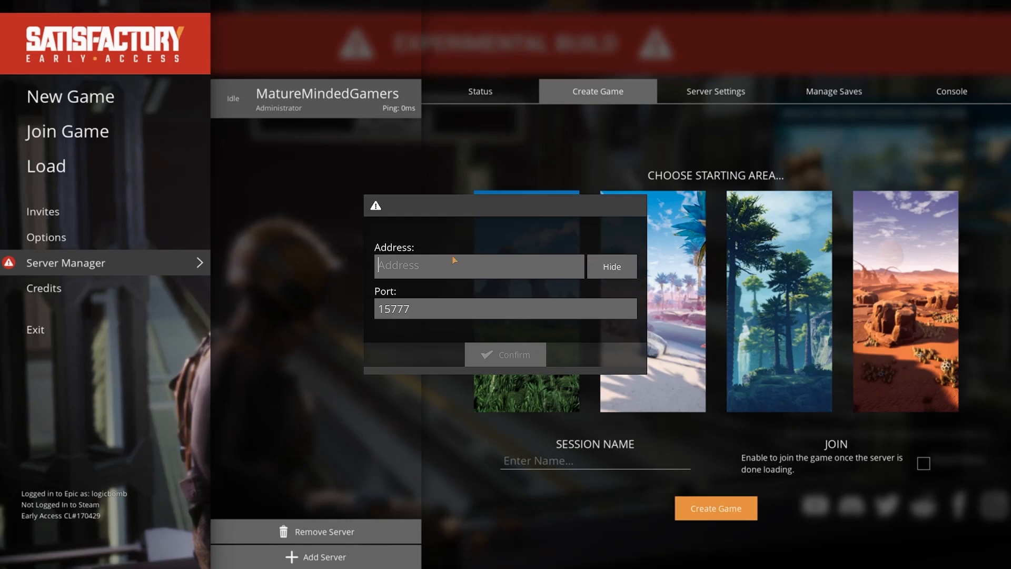
pyautogui.moveTo(464, 412)
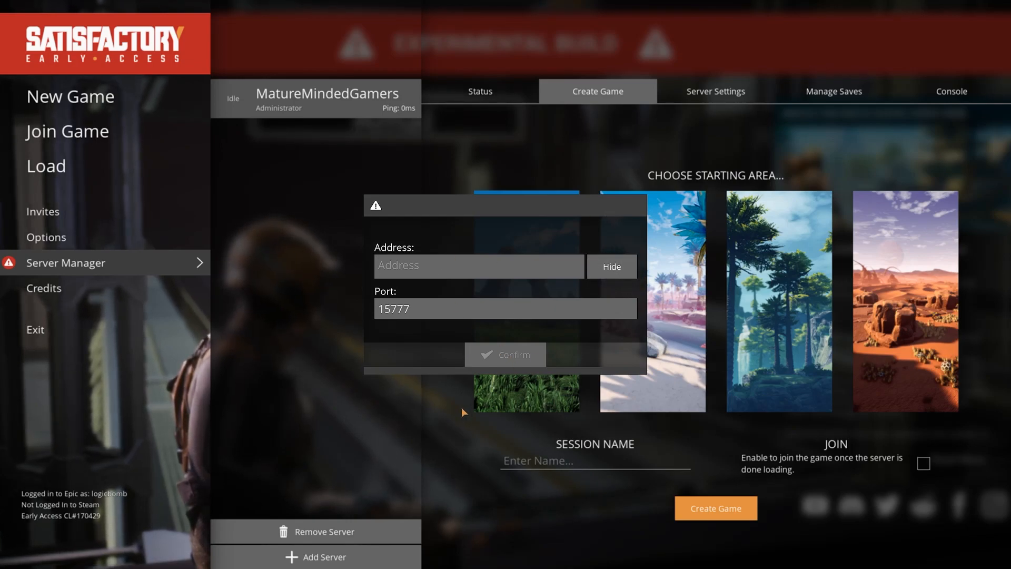
pyautogui.moveTo(308, 336)
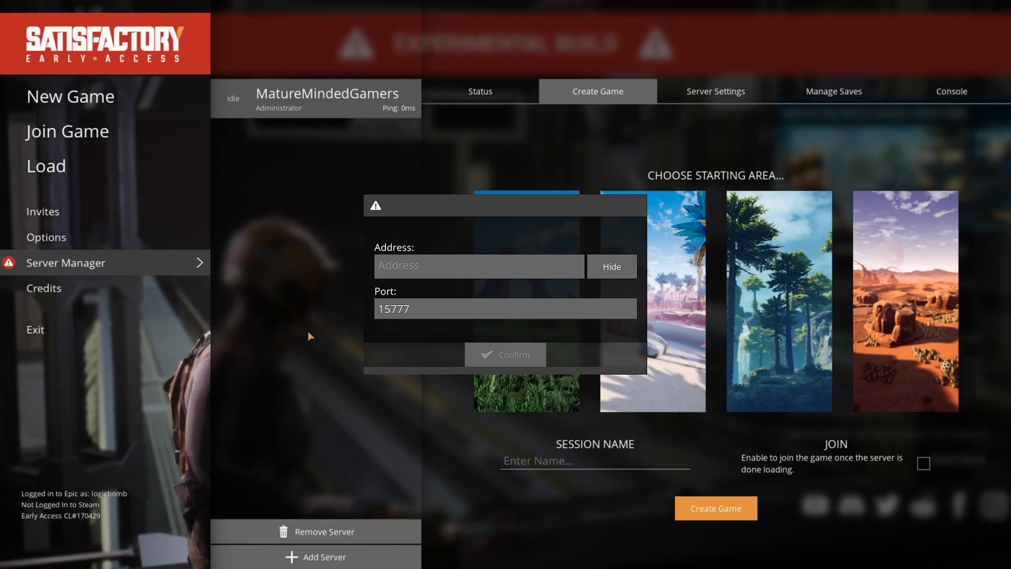
pyautogui.click(612, 267)
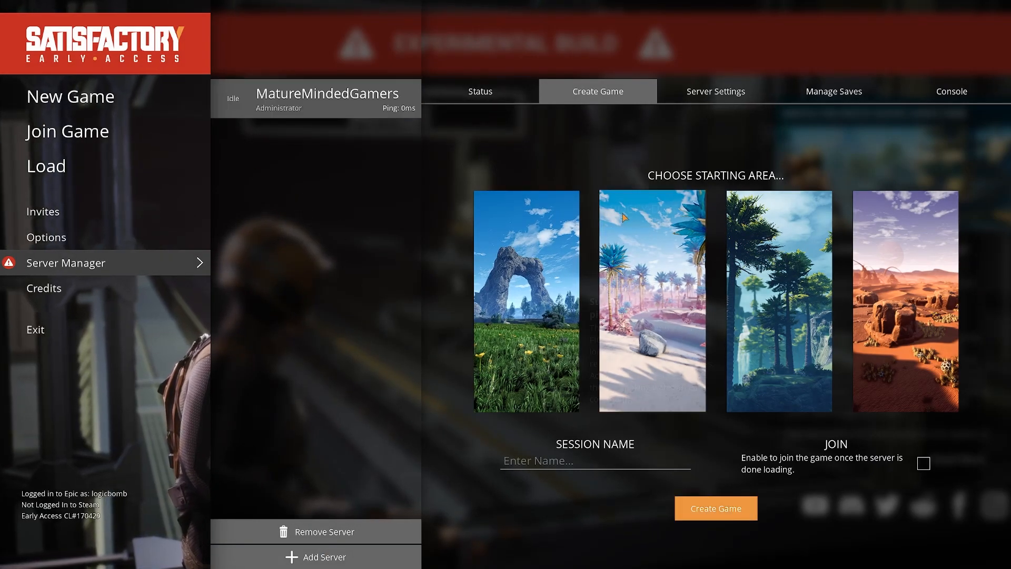
# Review the server's Status, then return to the Create Game form
pyautogui.click(480, 91)
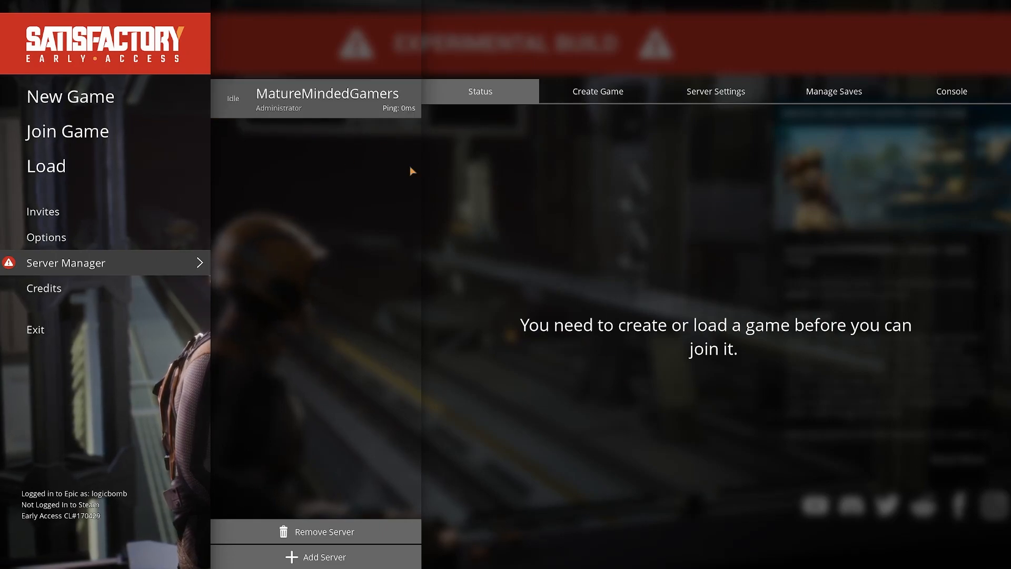
pyautogui.moveTo(826, 352)
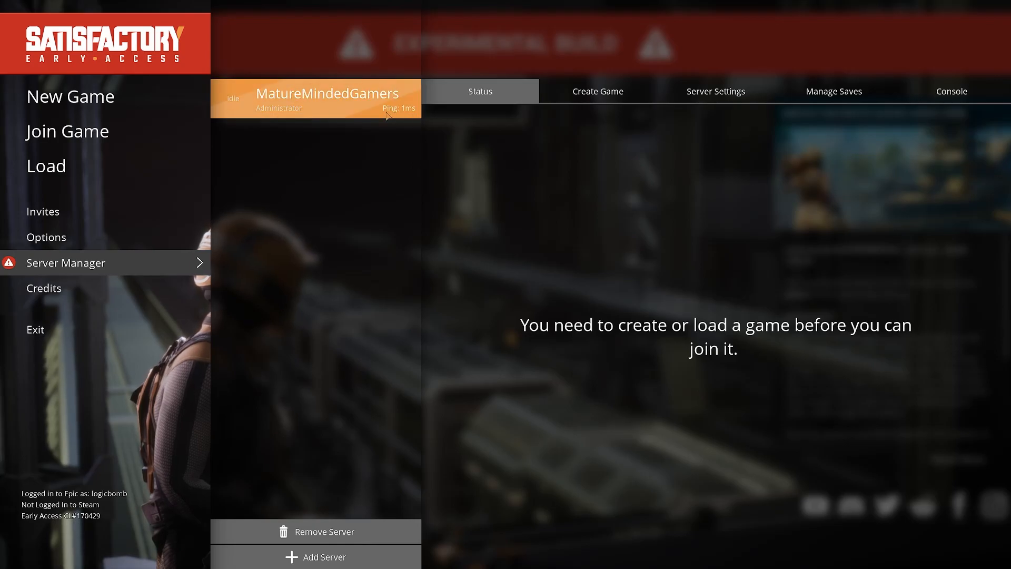
pyautogui.click(597, 90)
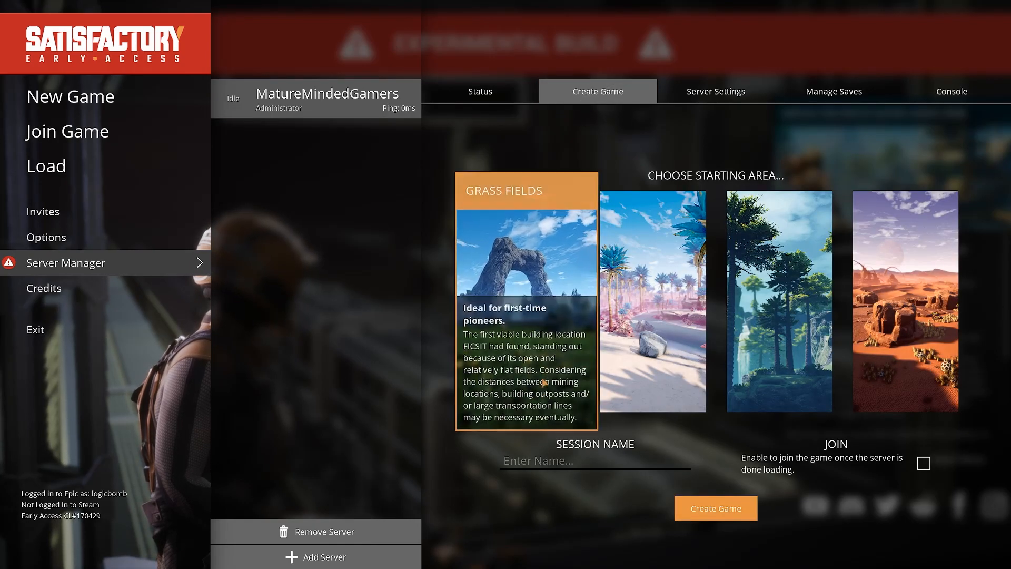
# Name the session MMG and enable joining automatically once the server loads
pyautogui.click(595, 461)
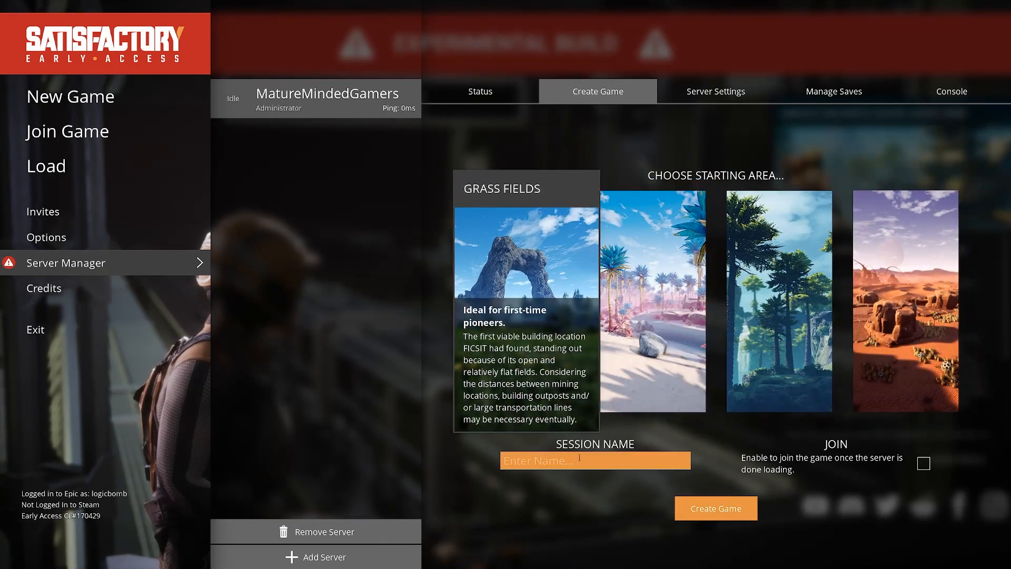
pyautogui.write('M')
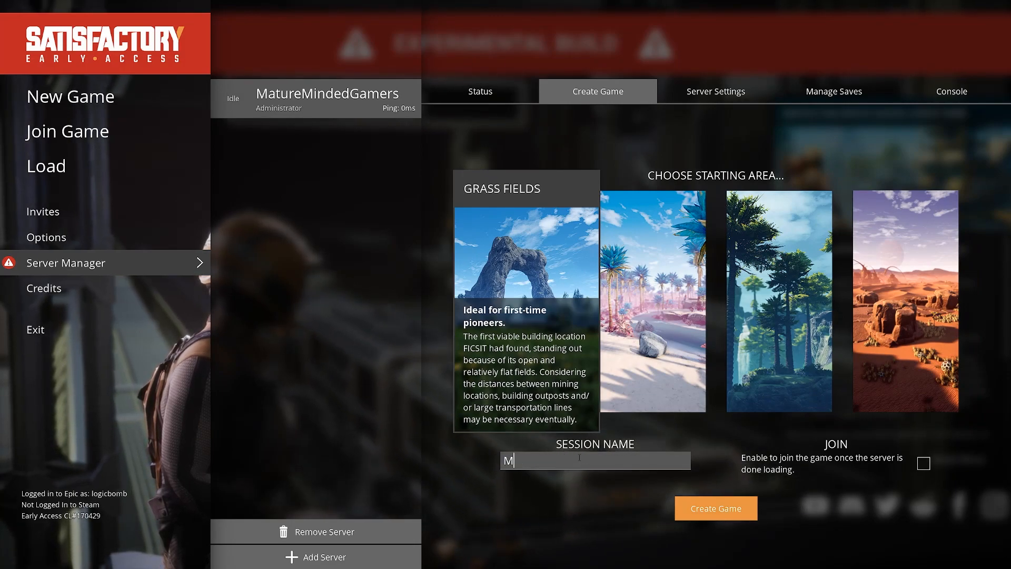
pyautogui.write('MG')
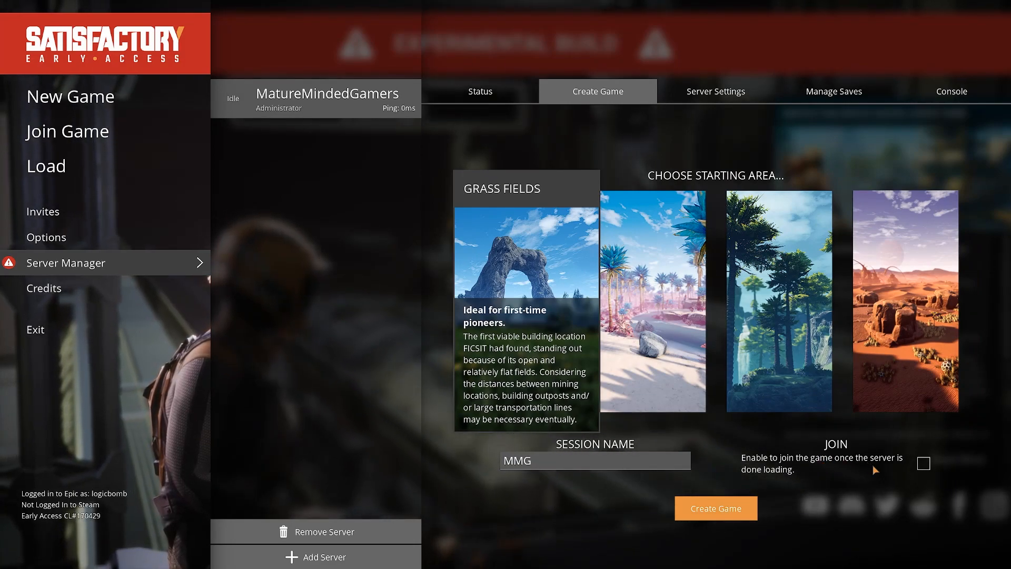
pyautogui.click(922, 464)
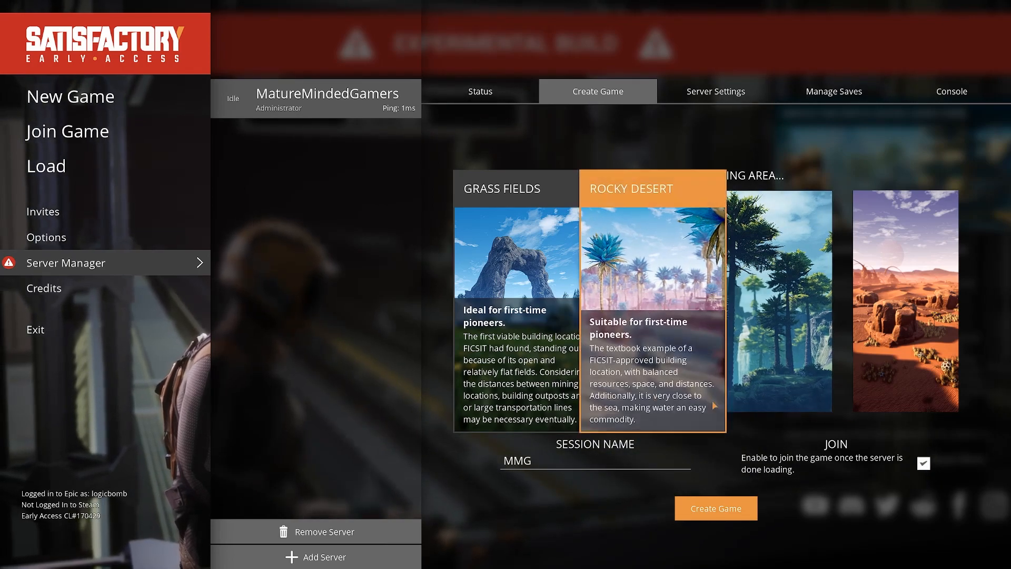
# In Server Settings, set and confirm a player password required to join
pyautogui.click(715, 91)
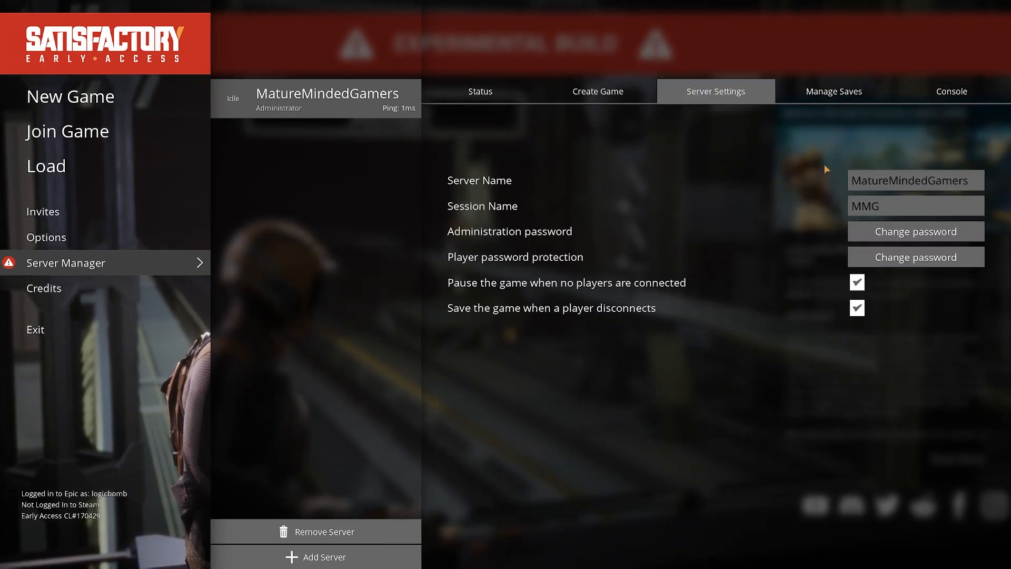
pyautogui.click(916, 206)
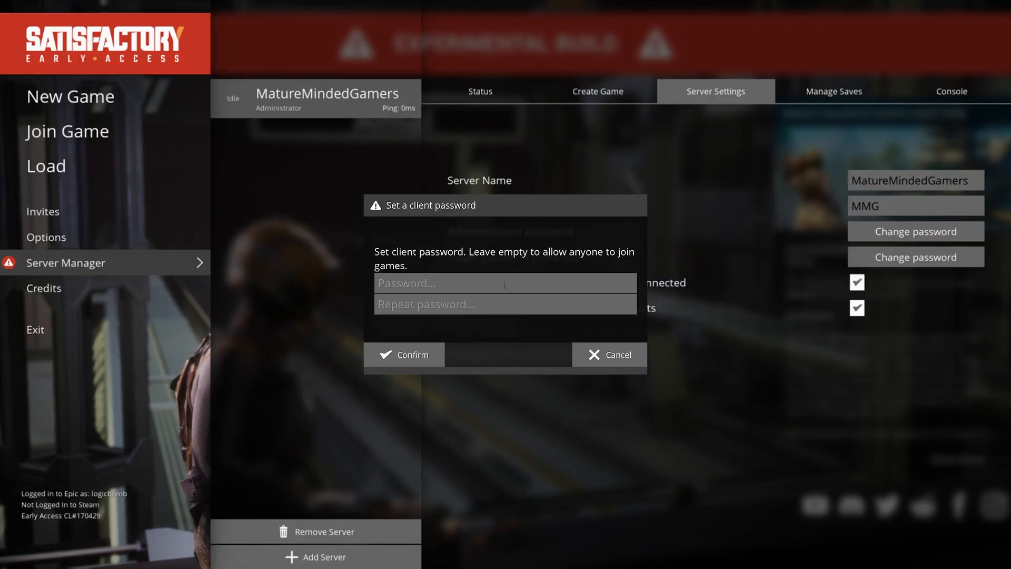
pyautogui.write('••••')
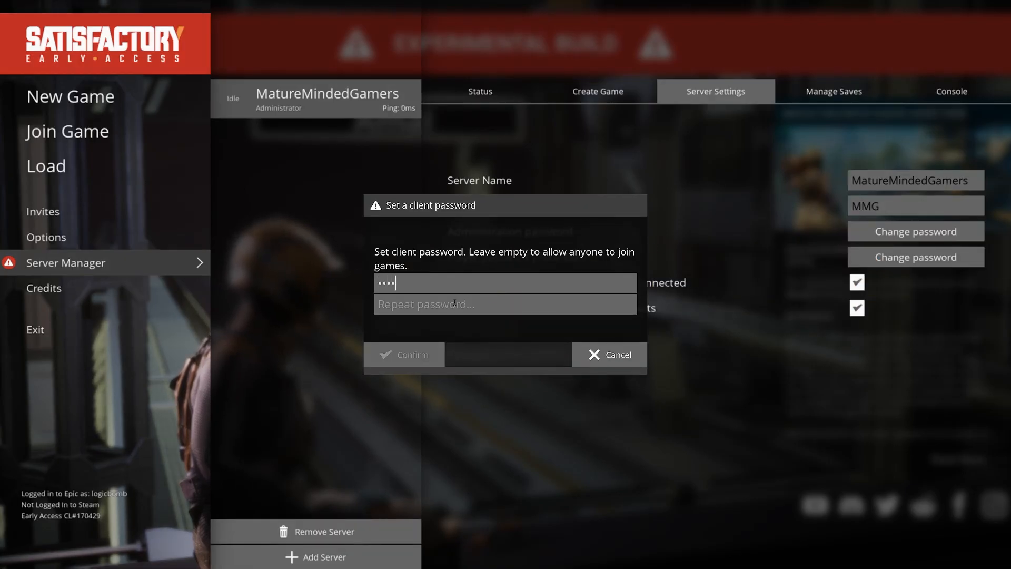
pyautogui.write('•••')
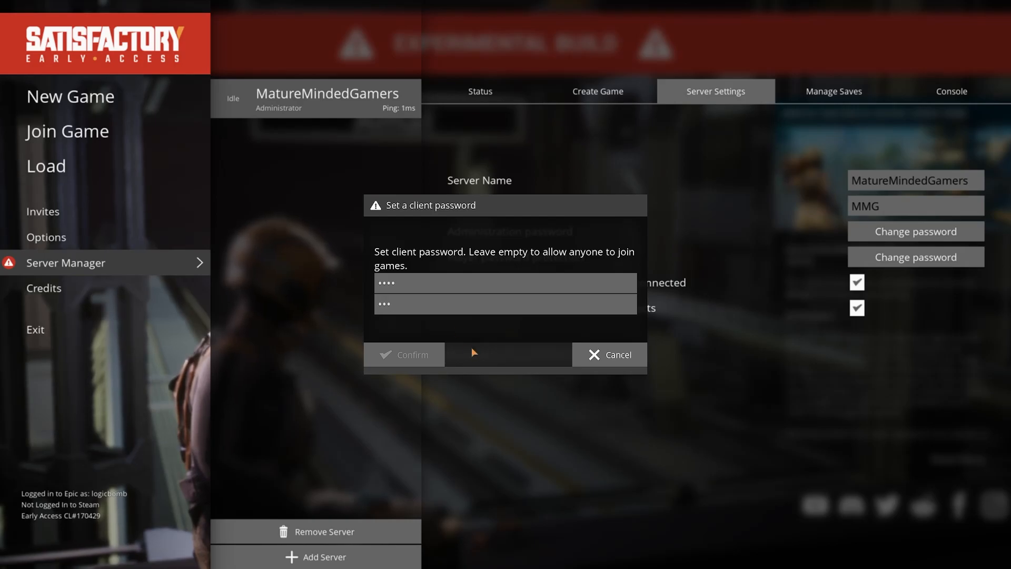
pyautogui.click(404, 355)
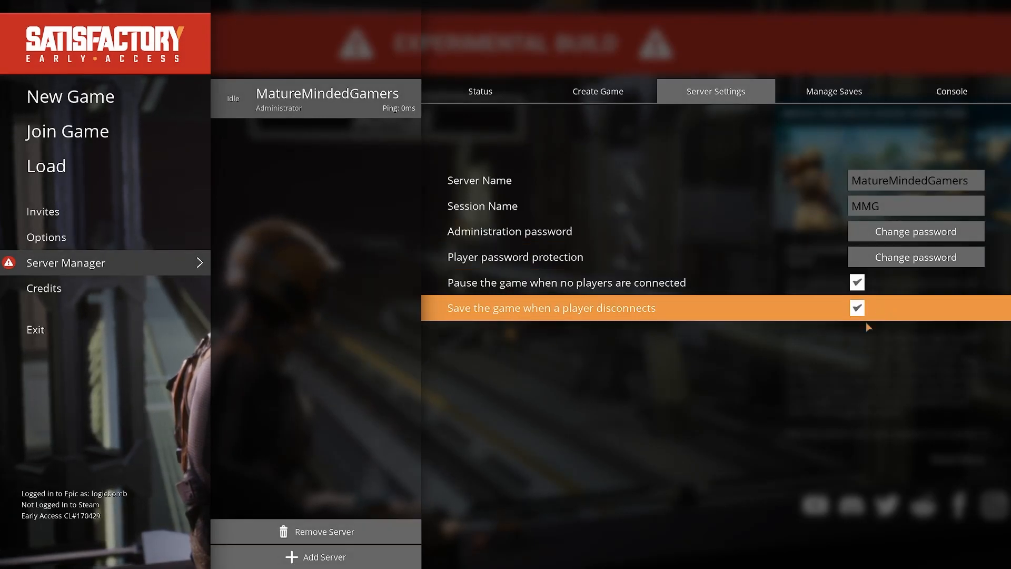
pyautogui.moveTo(881, 272)
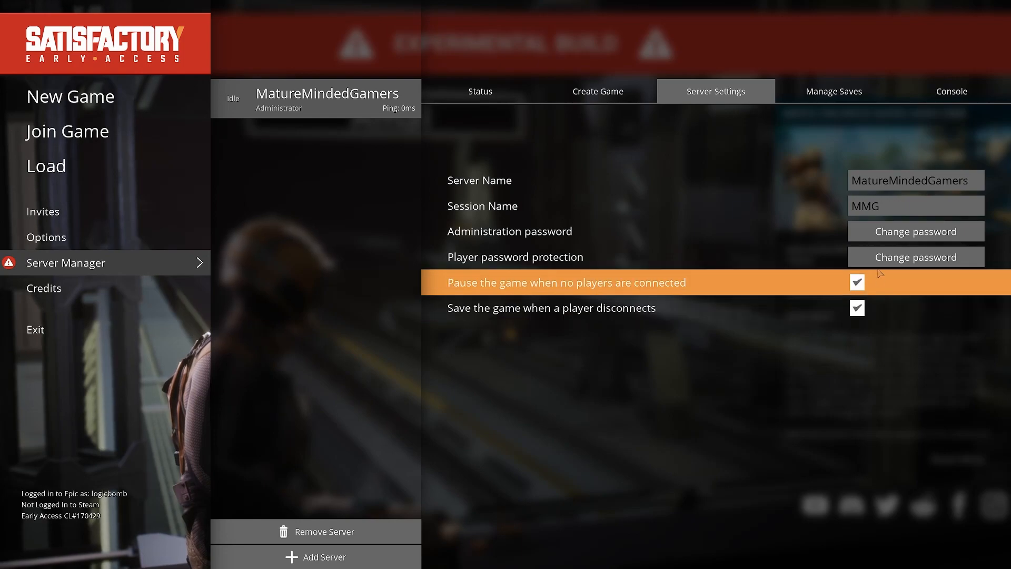
# Check Manage Saves, then bring up the server's command console
pyautogui.click(833, 91)
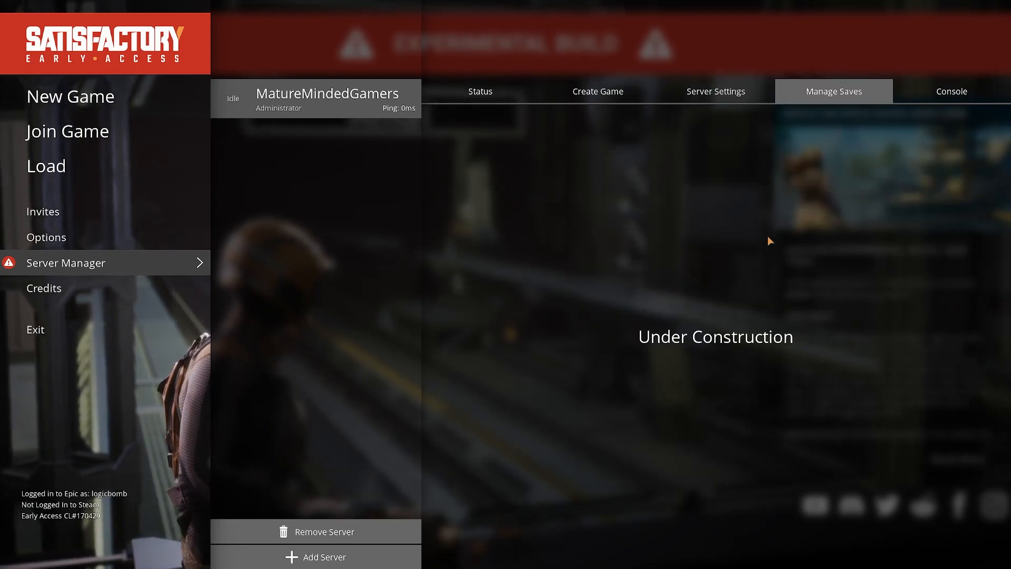
pyautogui.click(951, 91)
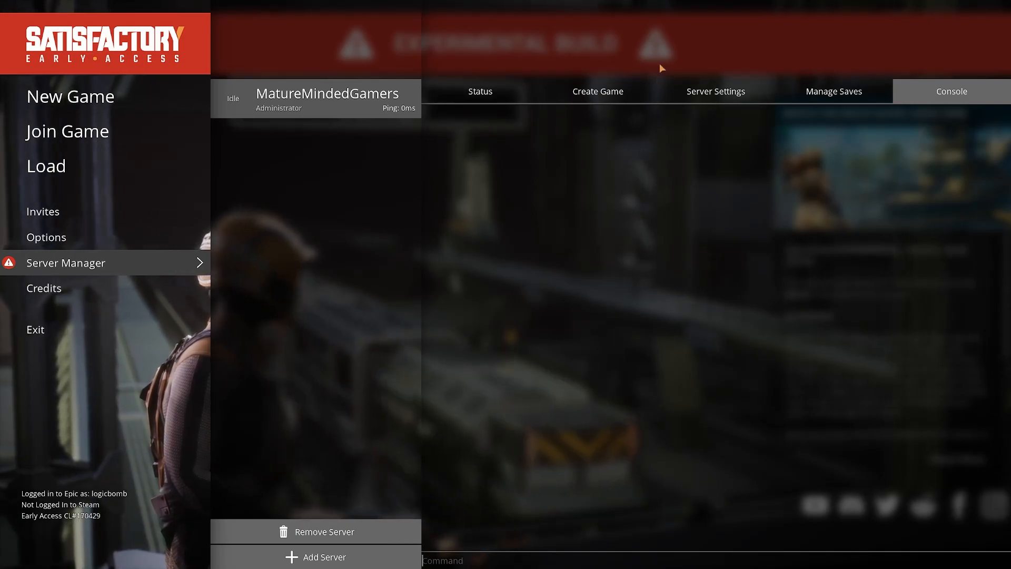
# Create the MMG game in Grass Fields on the server and connect to it
pyautogui.click(598, 91)
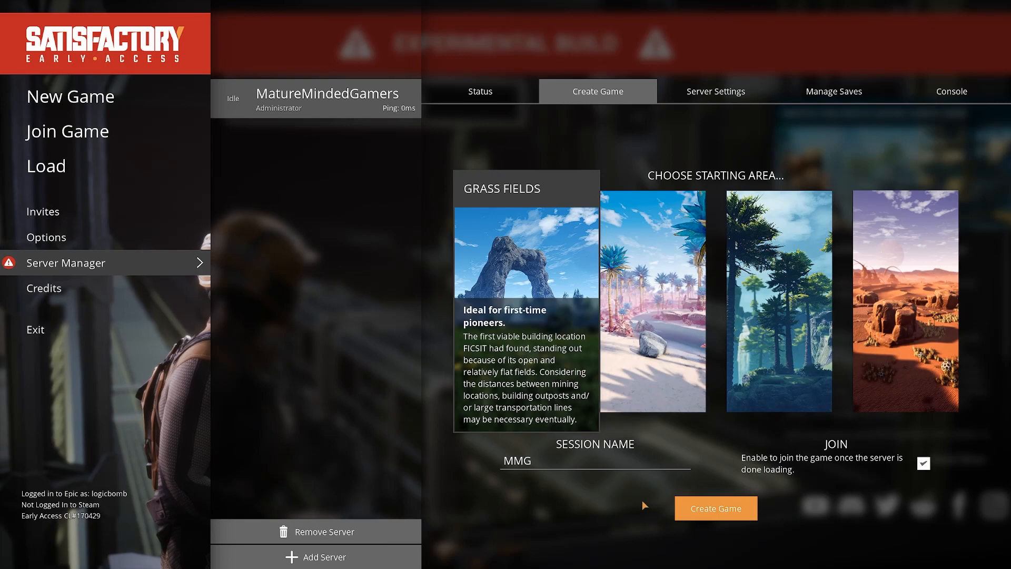
pyautogui.moveTo(708, 474)
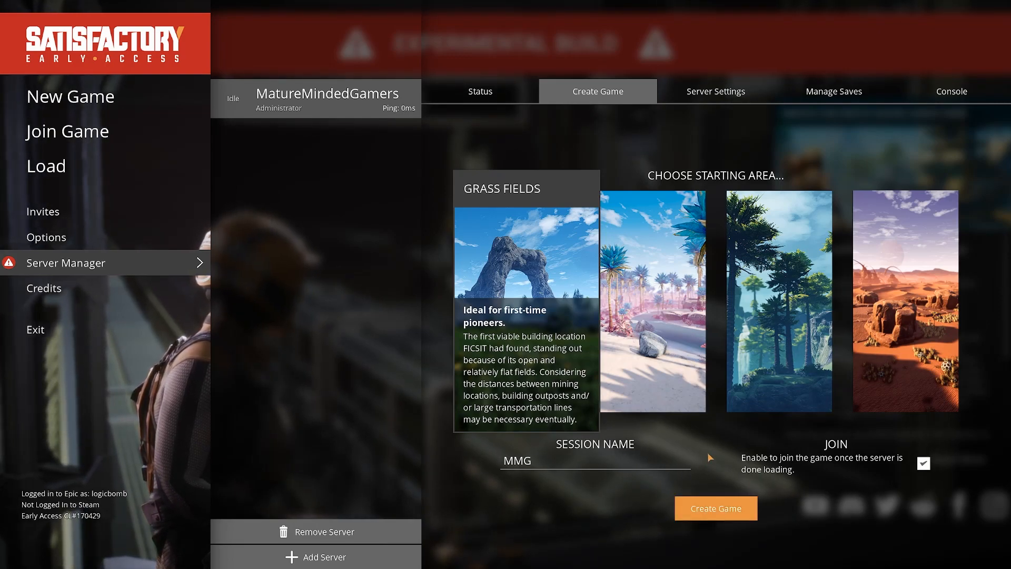
pyautogui.click(715, 507)
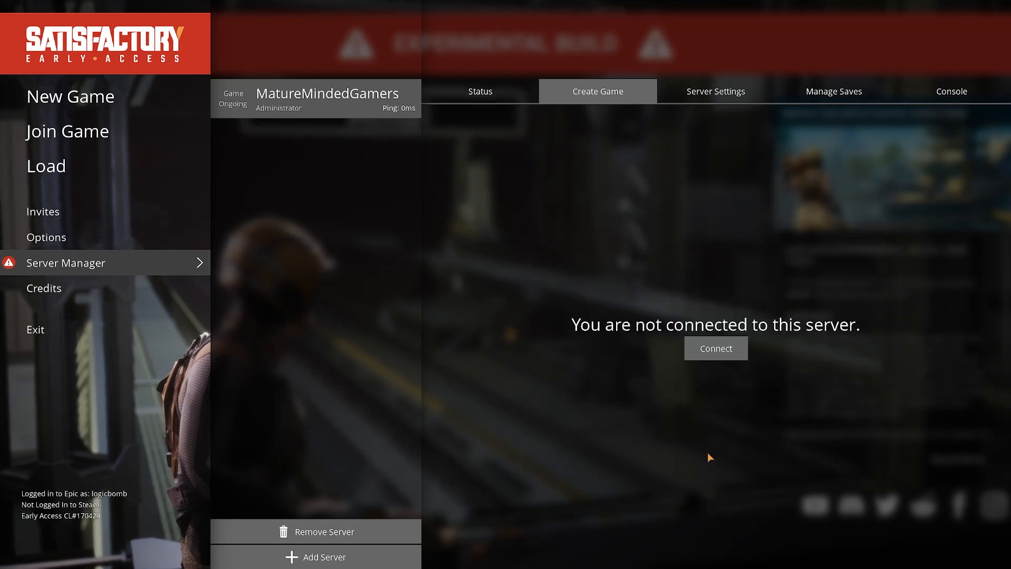
pyautogui.click(715, 348)
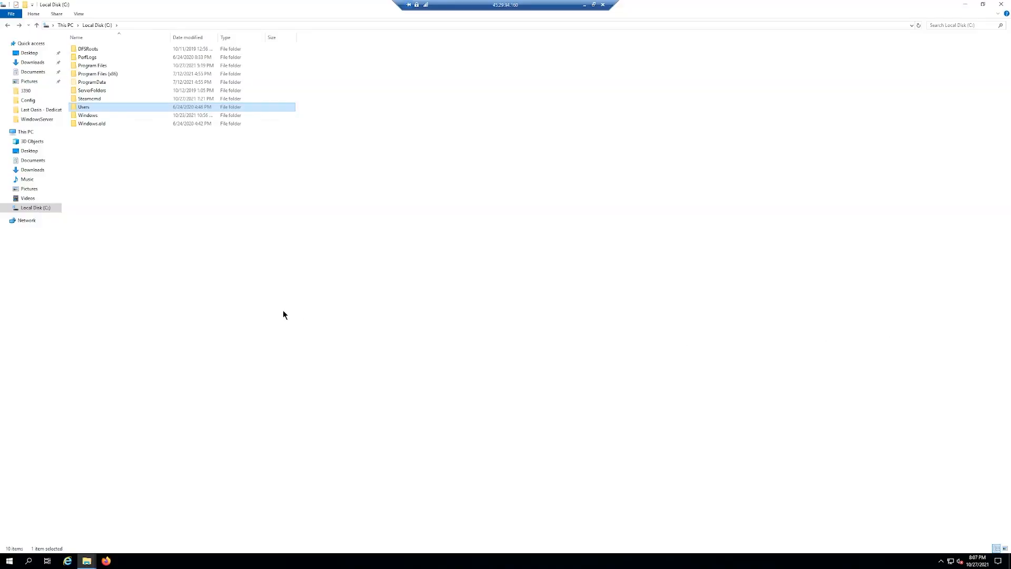
pyautogui.moveTo(136, 202)
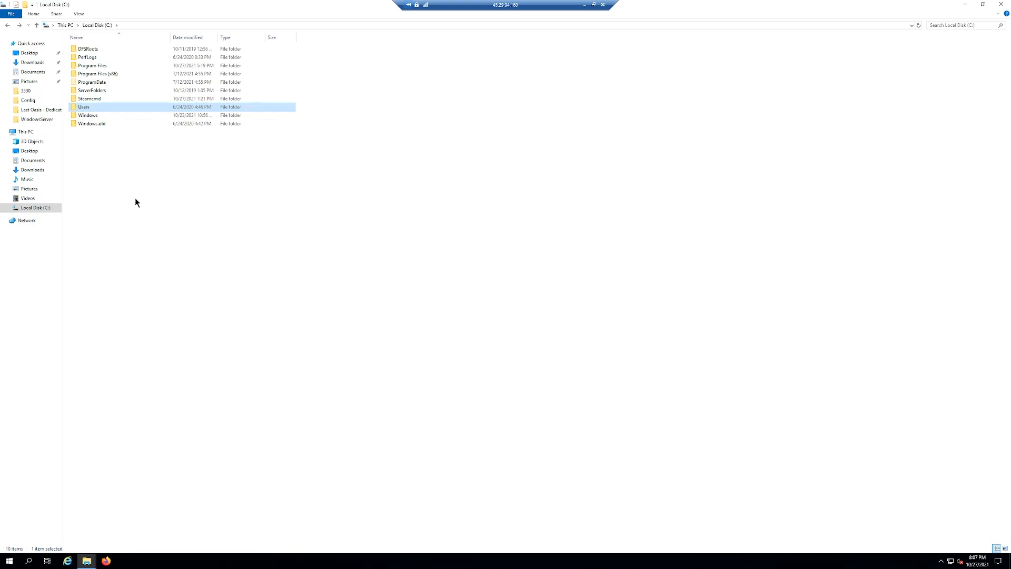
pyautogui.moveTo(33, 209)
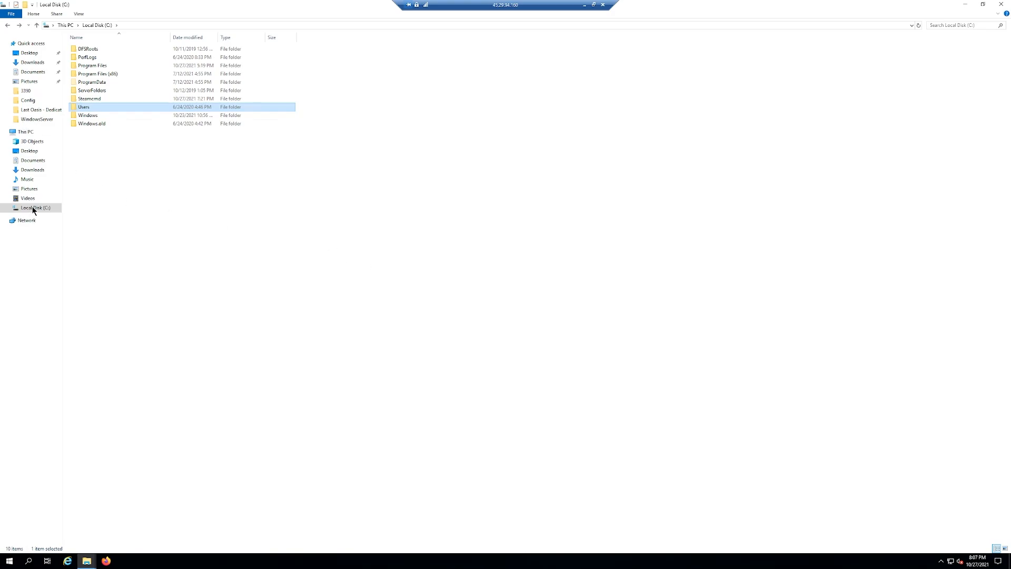
pyautogui.moveTo(80, 107)
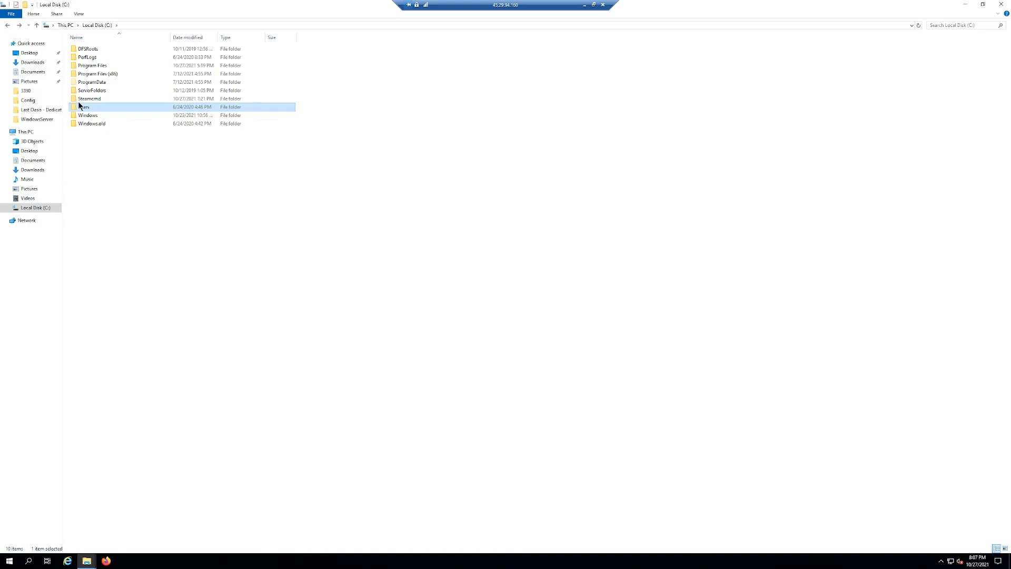
pyautogui.moveTo(88, 112)
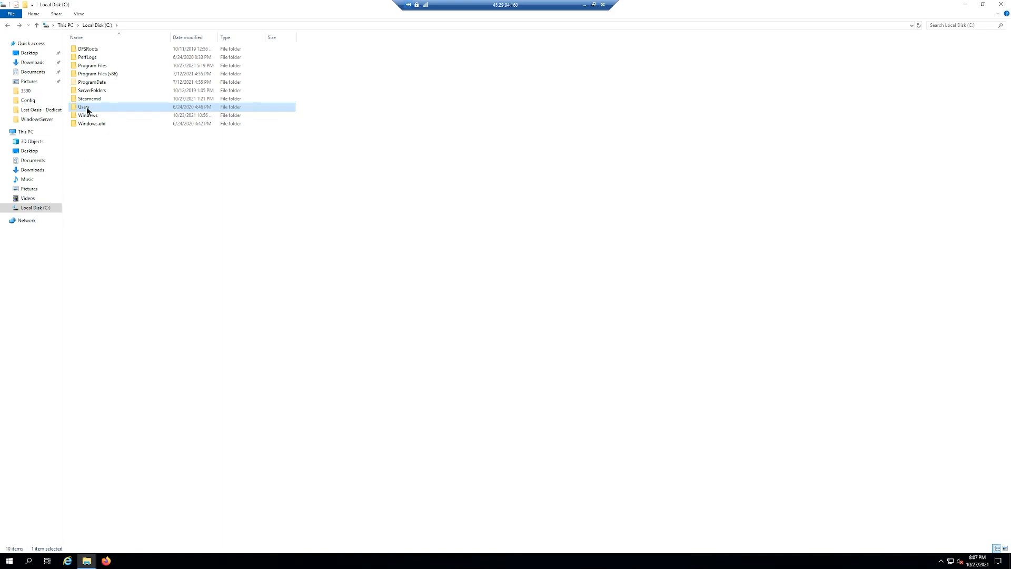
# Browse to C:\Users\Administrator\AppData\Local\FactoryGame\Saved\SaveGames\server to view the MMG autosaves
pyautogui.doubleClick(85, 107)
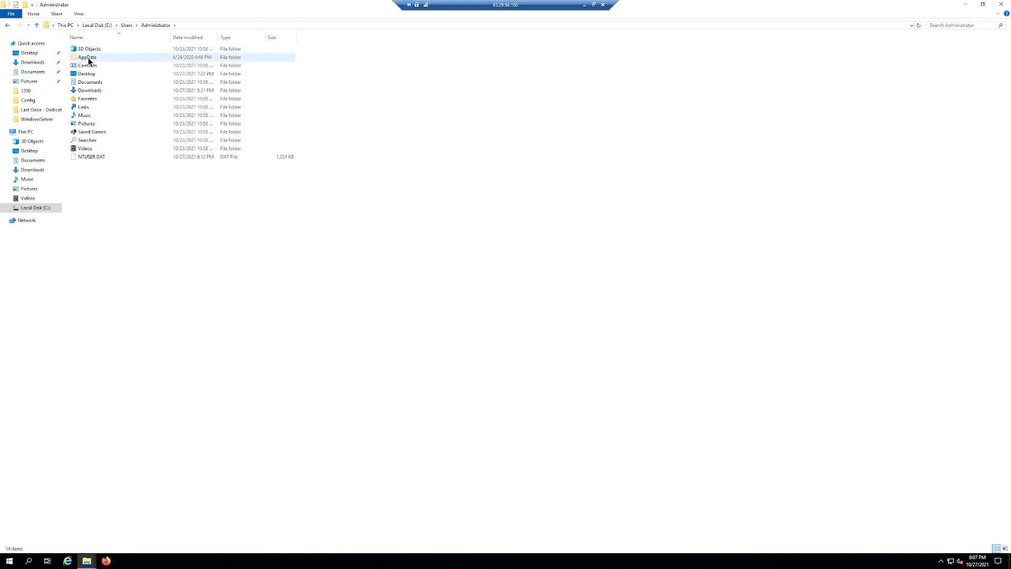
pyautogui.moveTo(82, 15)
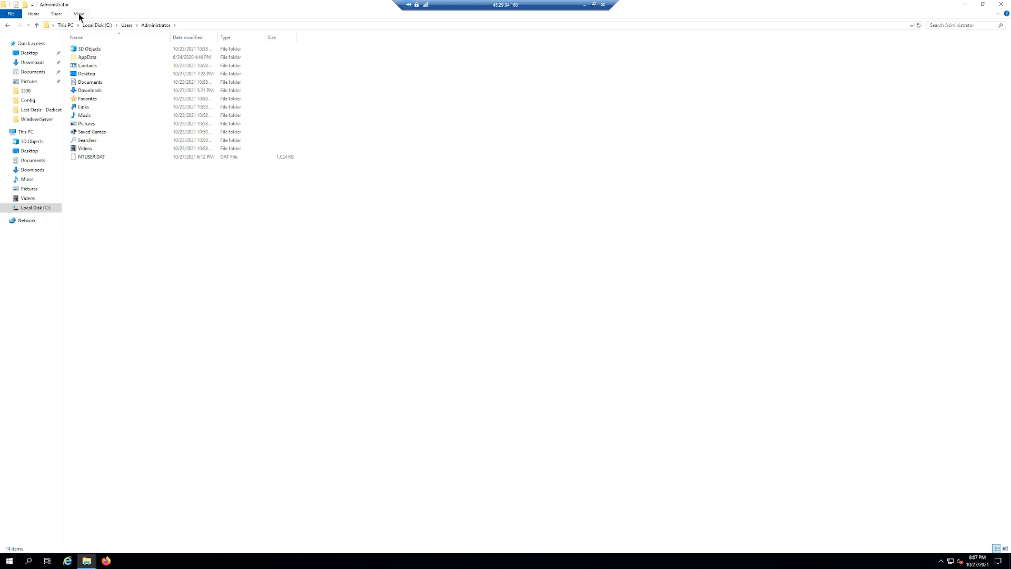
pyautogui.click(81, 14)
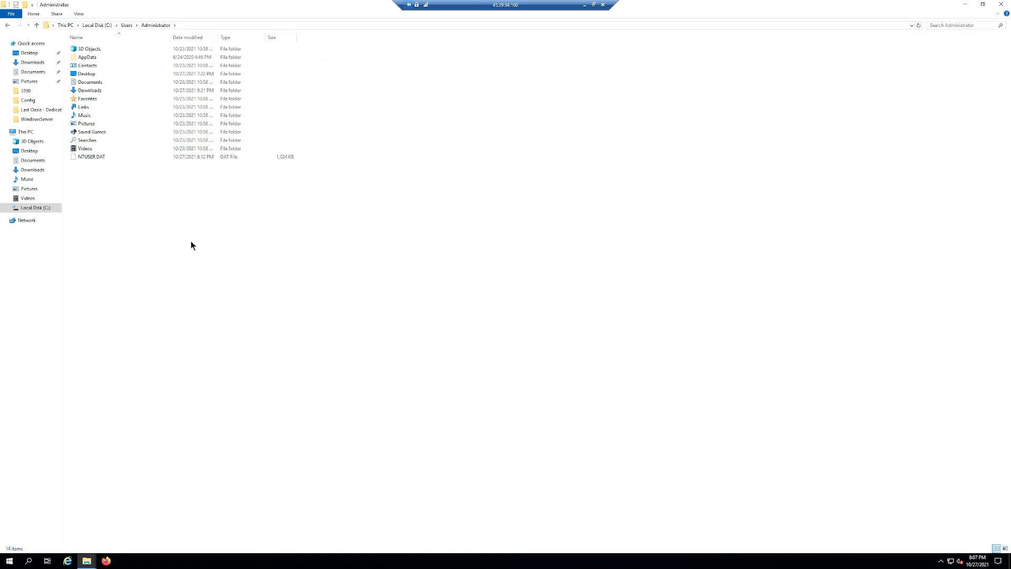
pyautogui.doubleClick(88, 57)
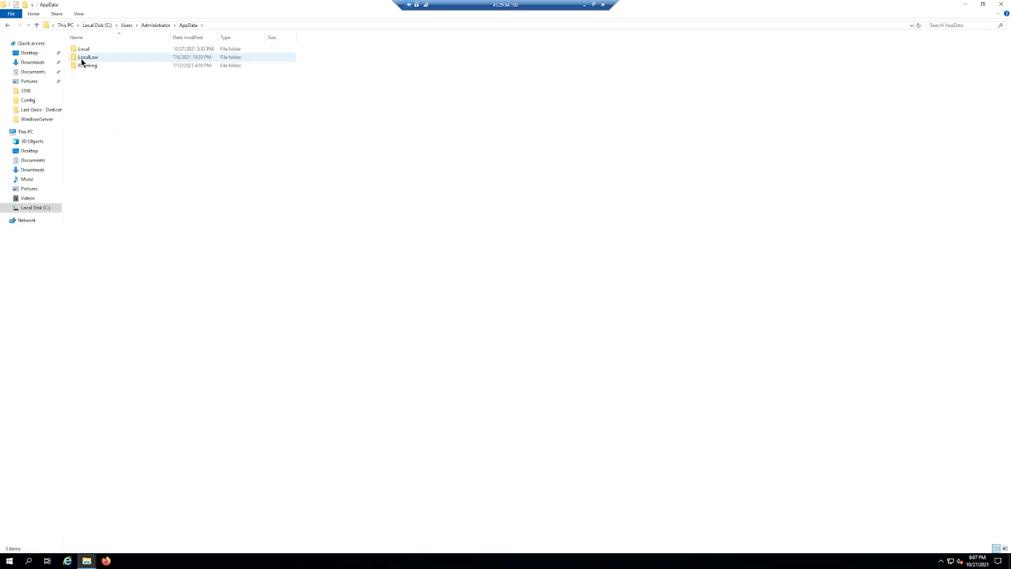
pyautogui.doubleClick(84, 48)
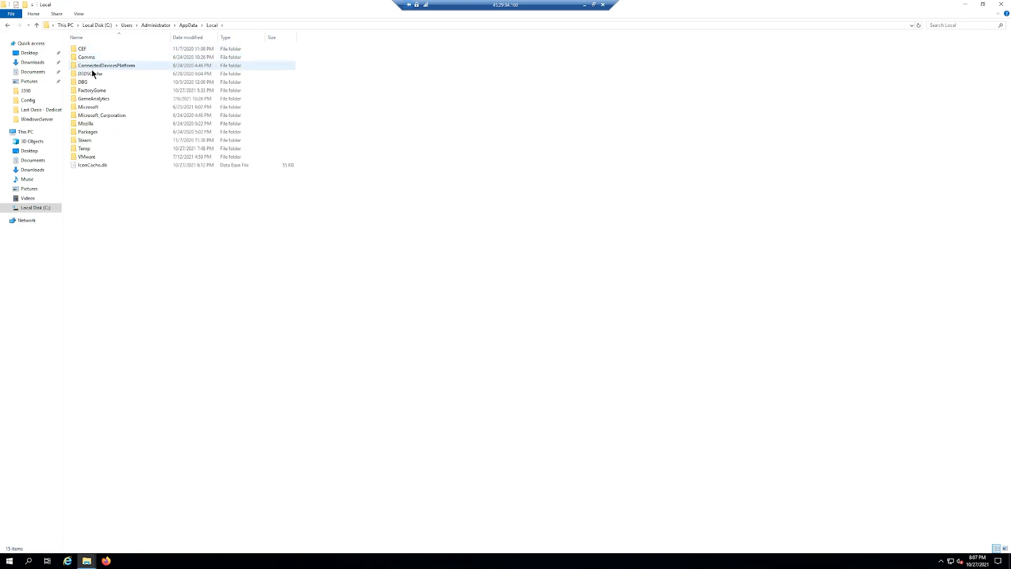
pyautogui.doubleClick(92, 90)
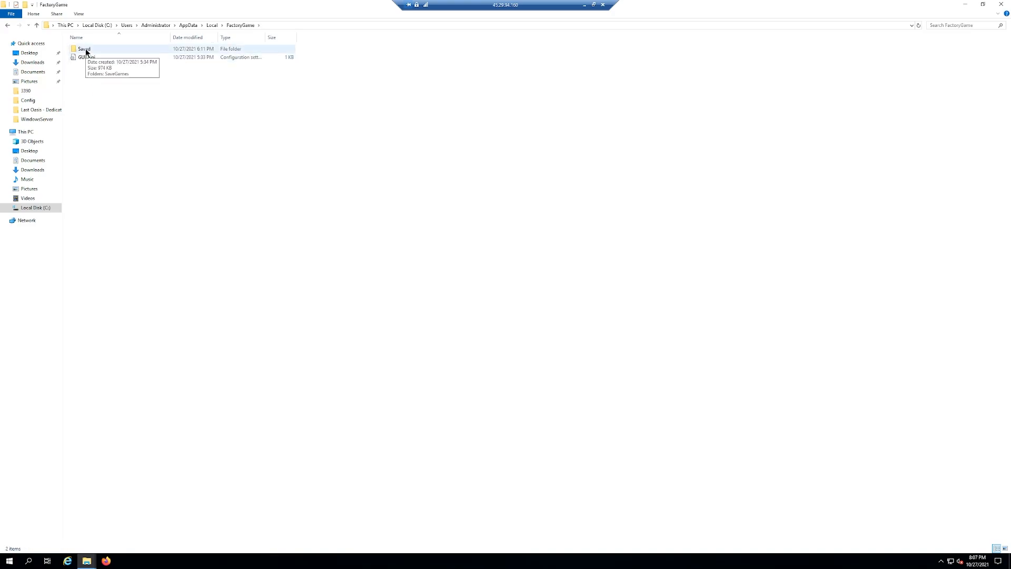
pyautogui.doubleClick(82, 49)
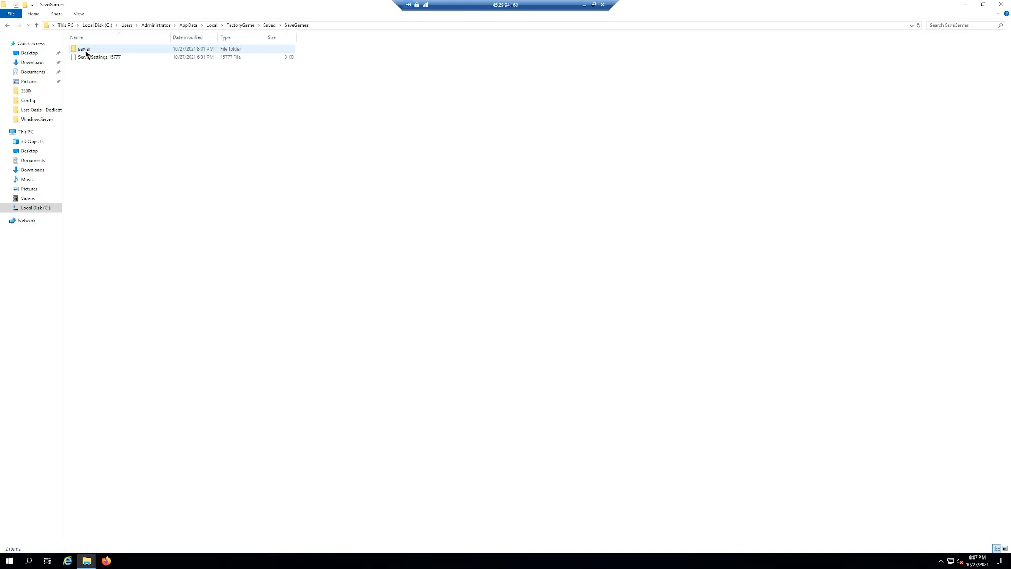
pyautogui.doubleClick(84, 49)
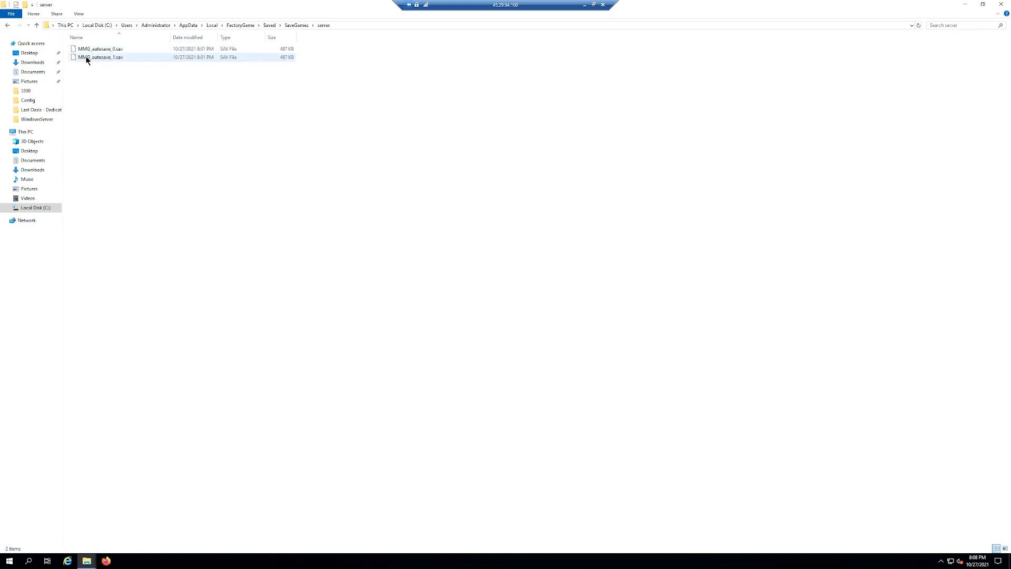
pyautogui.moveTo(89, 59)
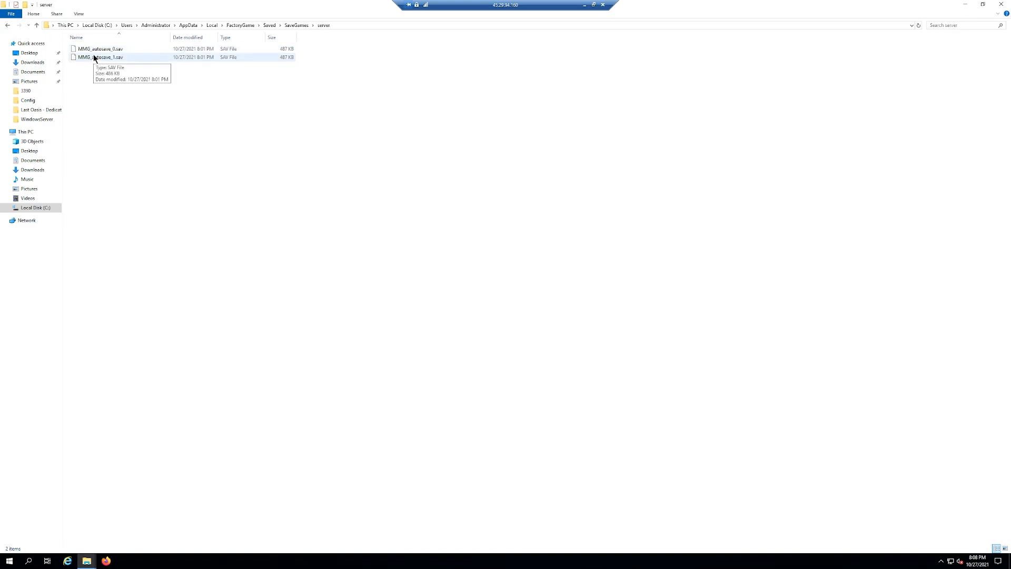
# Return to SaveGames, now holding only ServerSettings.15777 without the server folder
pyautogui.click(9, 26)
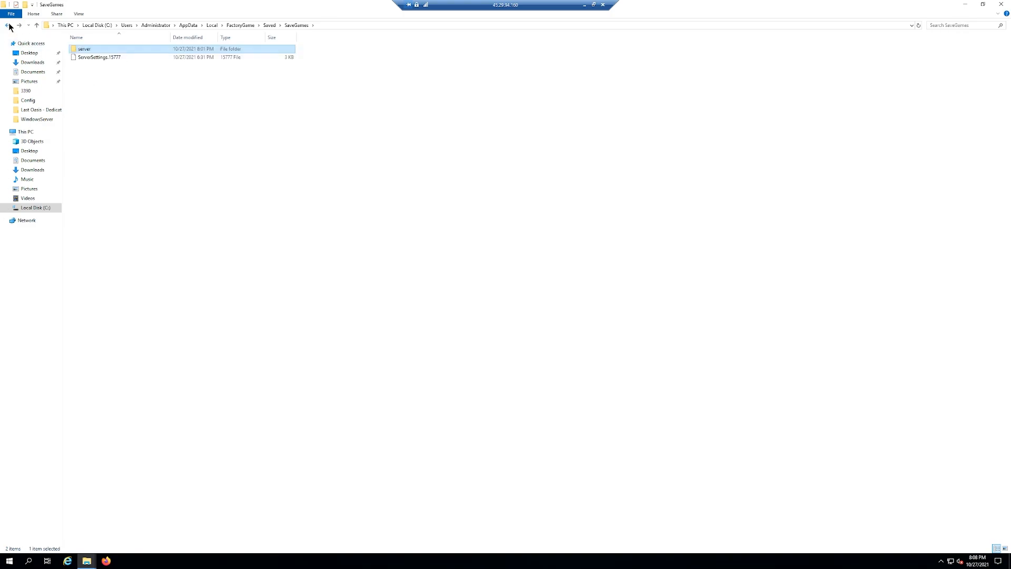
pyautogui.click(7, 27)
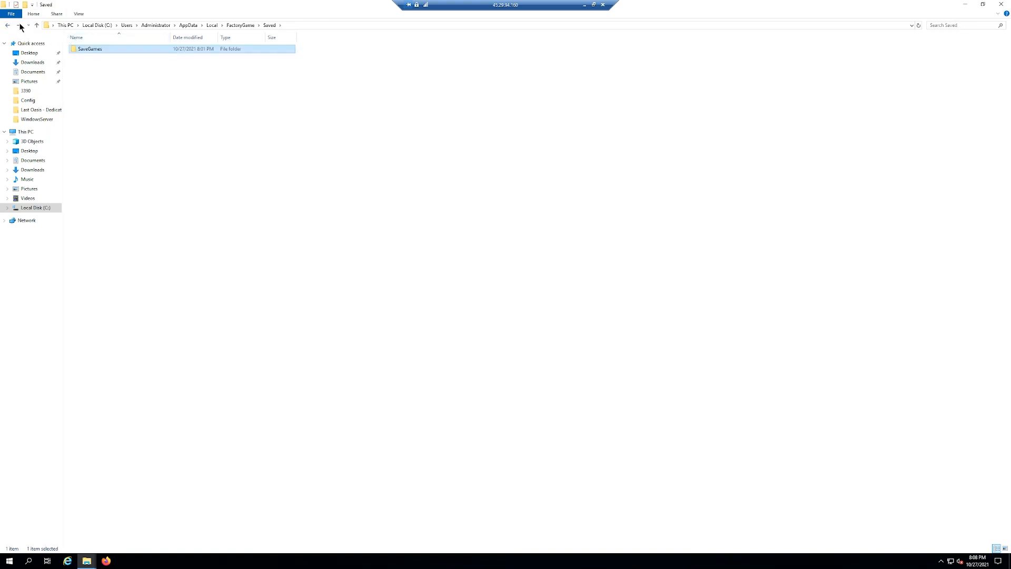
pyautogui.doubleClick(95, 49)
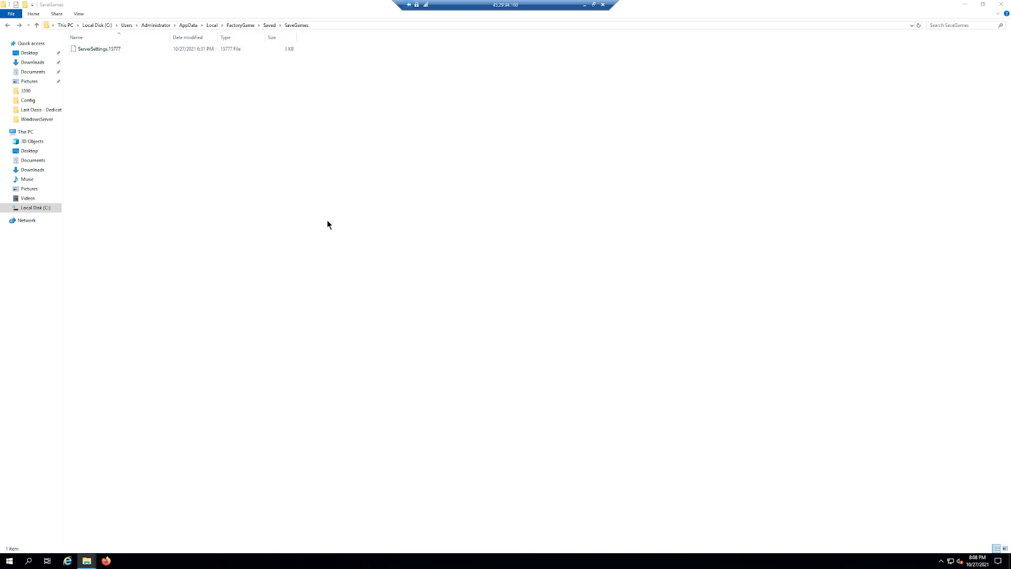
# Return to the running game, standing in the Grass Fields starting area
pyautogui.click(100, 49)
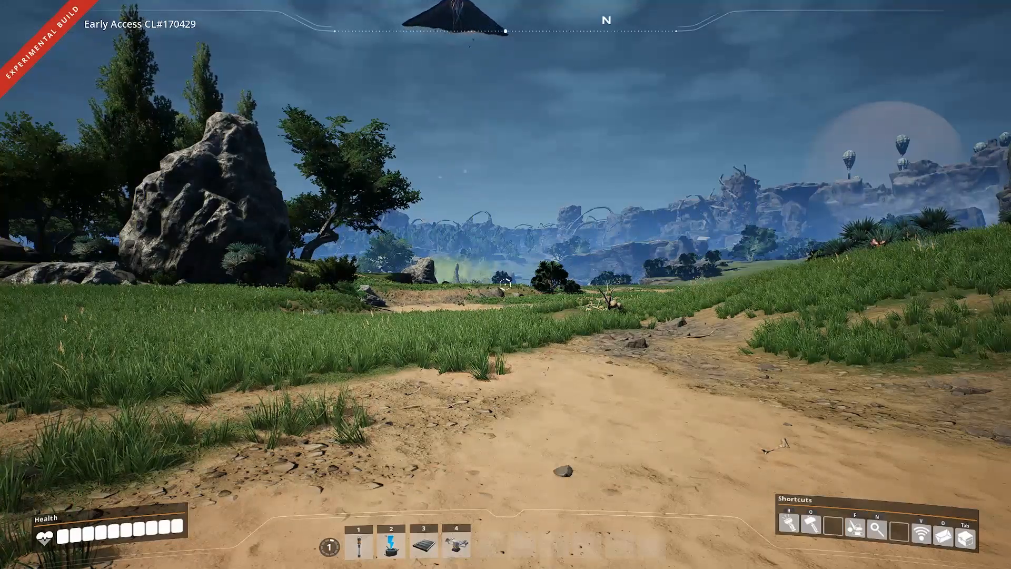
pyautogui.moveTo(504, 284)
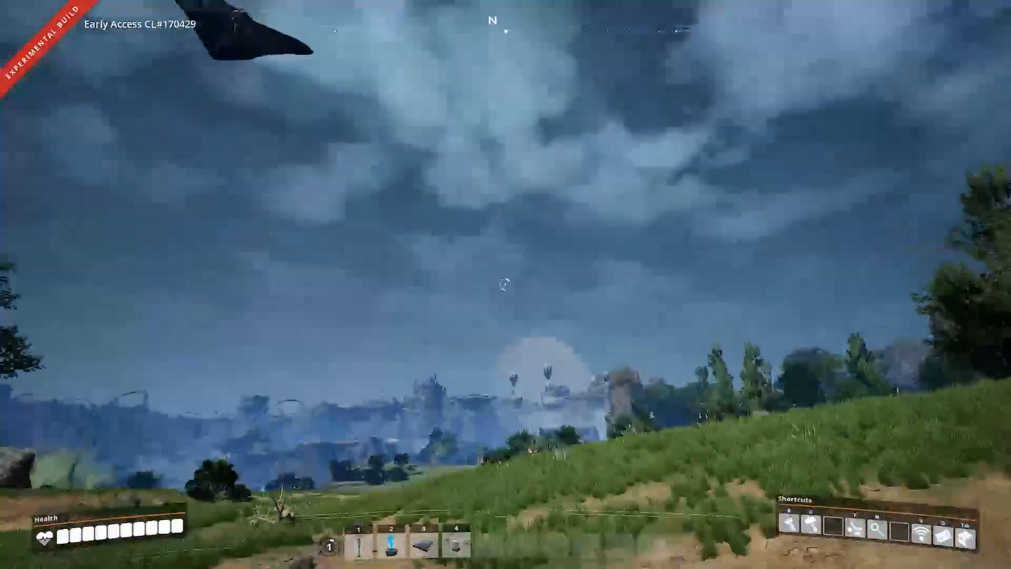